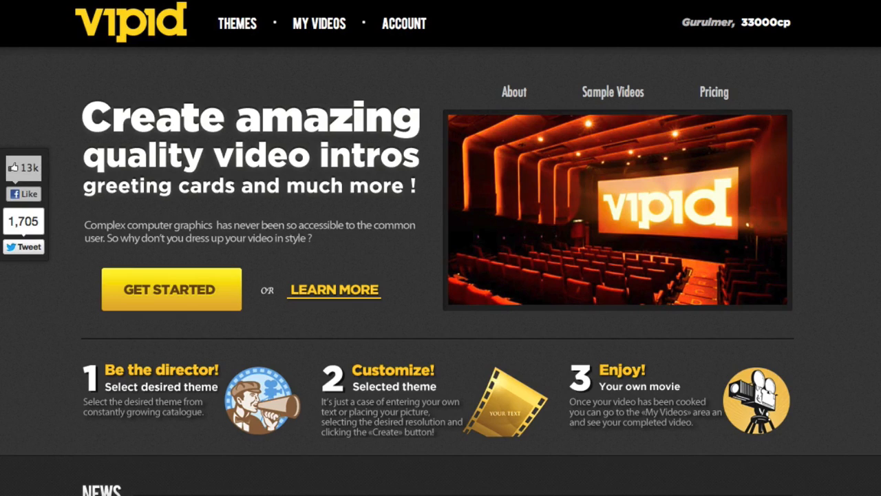
mouse_move(461, 124)
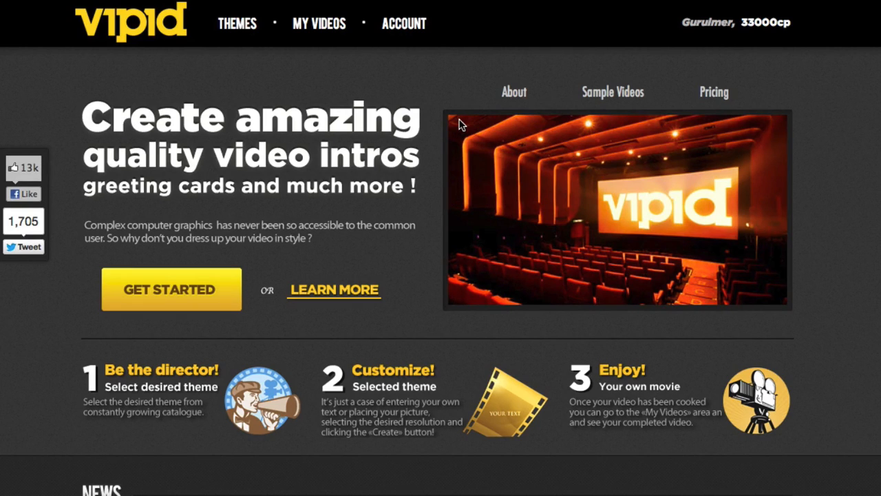
mouse_move(240, 103)
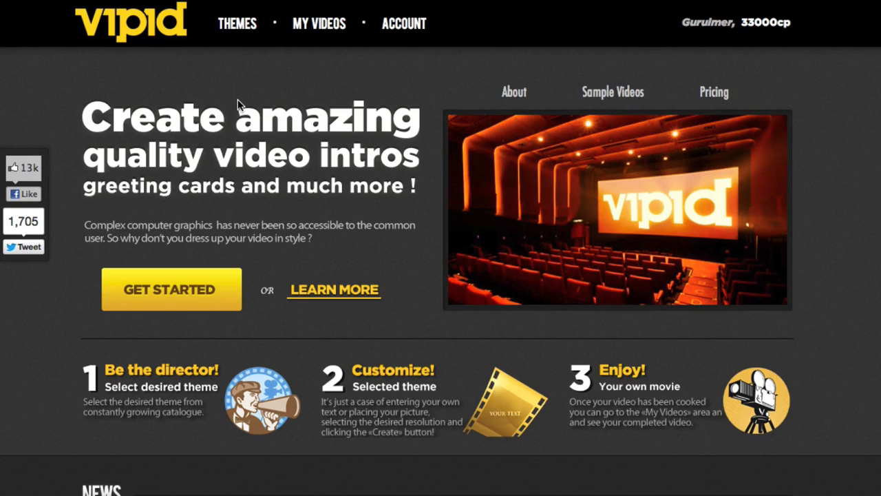
mouse_move(217, 156)
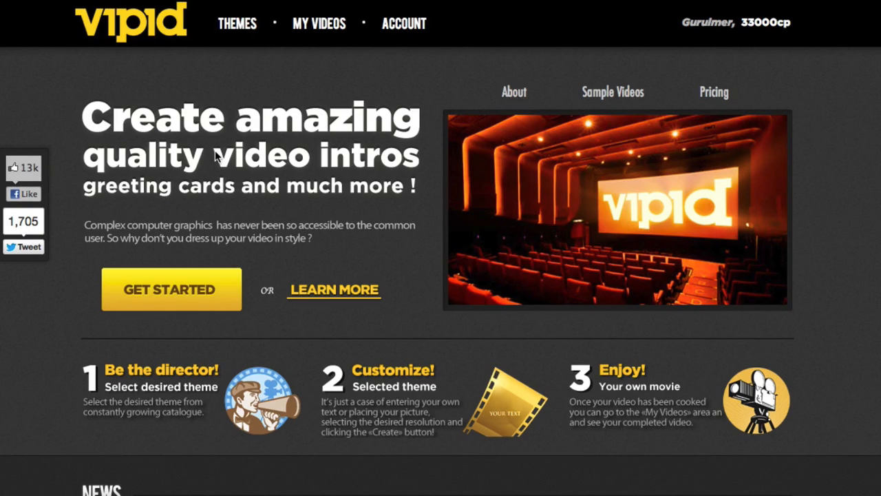
mouse_move(238, 24)
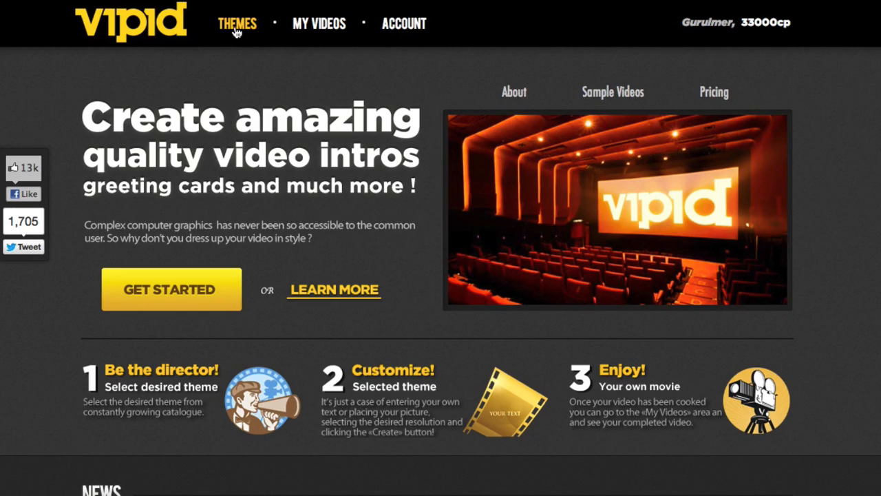
- Open the THEMES gallery and browse down to Glamour Intro, Universal Sun, Lucas Film and Promo
left_click(236, 23)
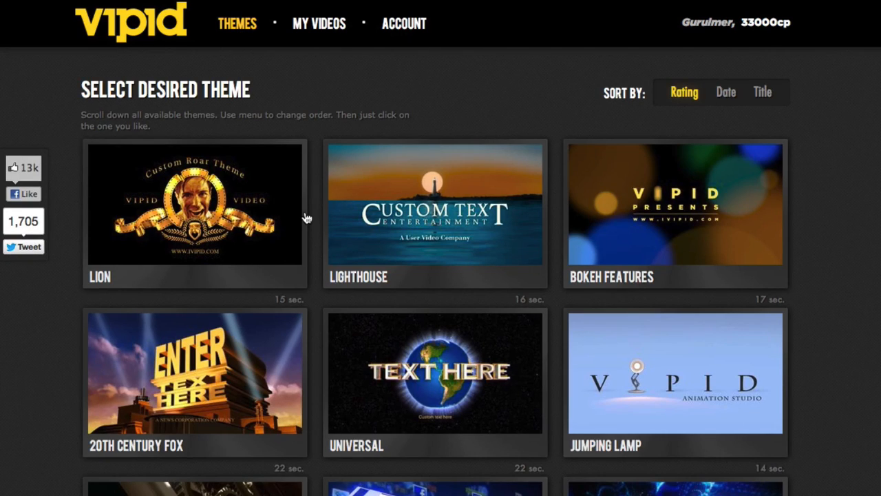
mouse_move(819, 260)
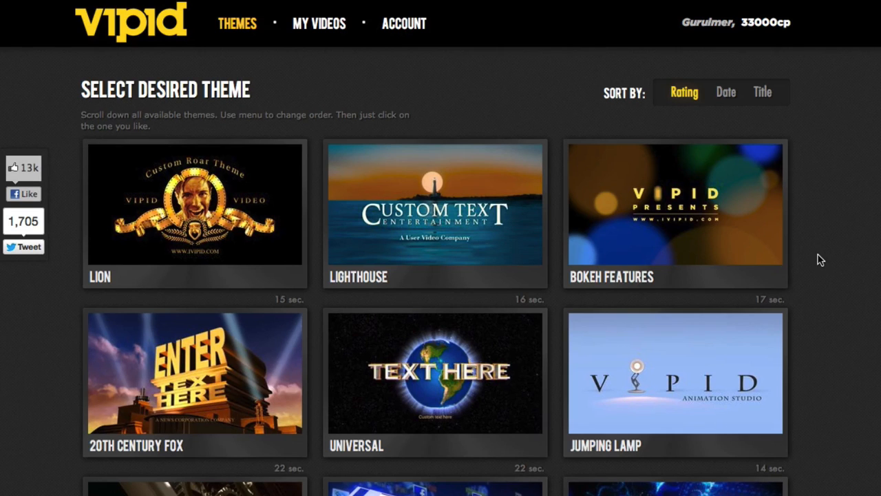
scroll("down", 3)
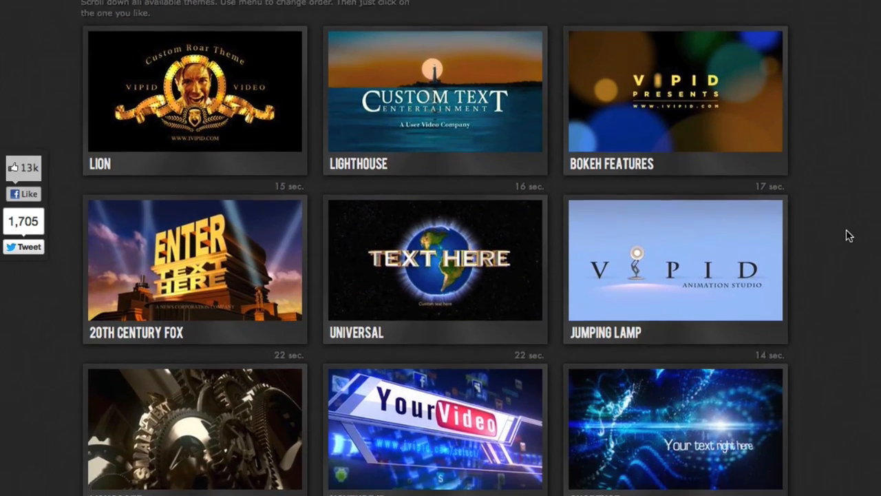
scroll("up", 3)
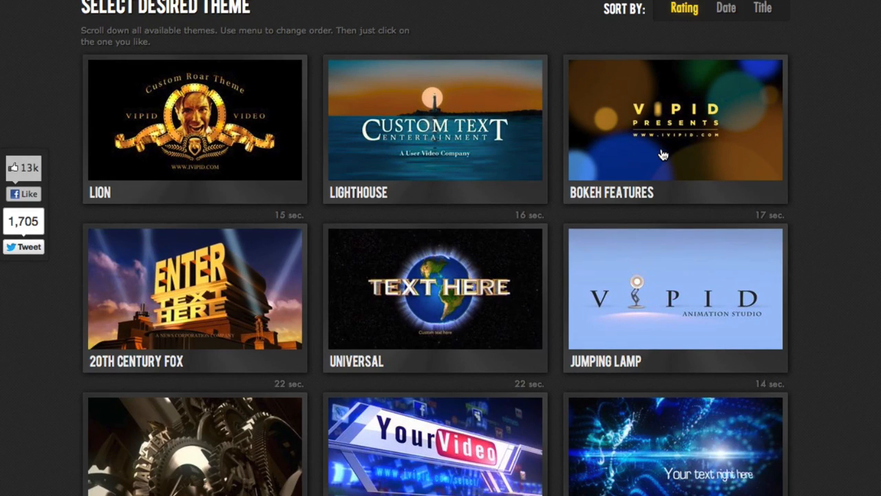
scroll("down", 3)
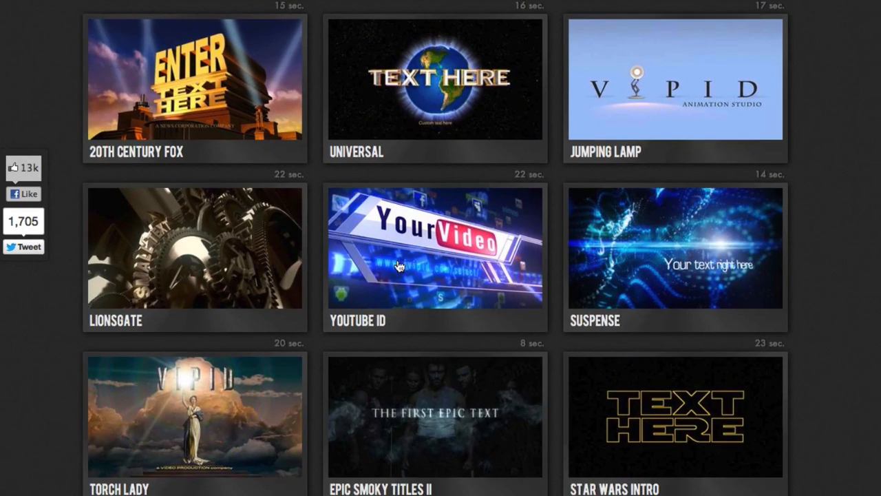
mouse_move(406, 276)
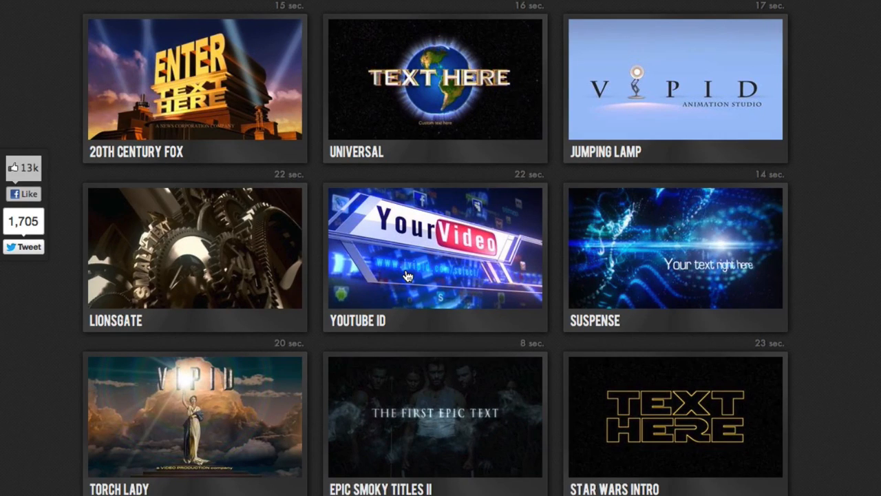
mouse_move(409, 254)
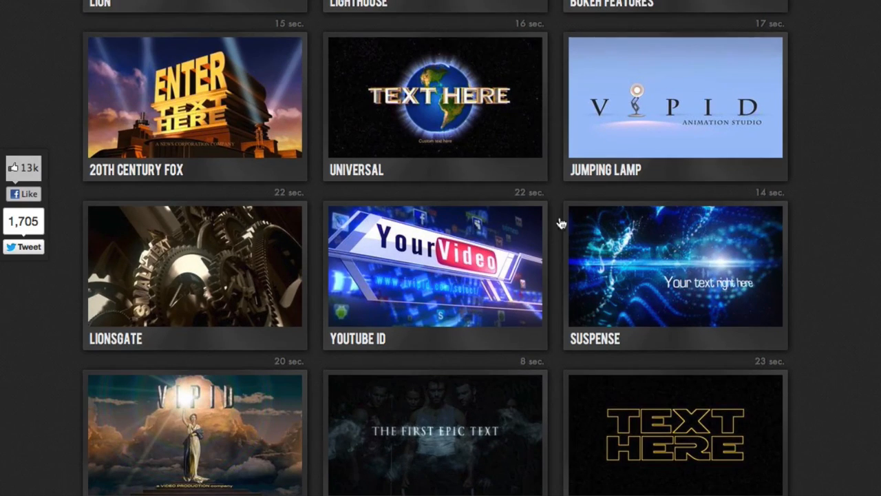
scroll("down", 3)
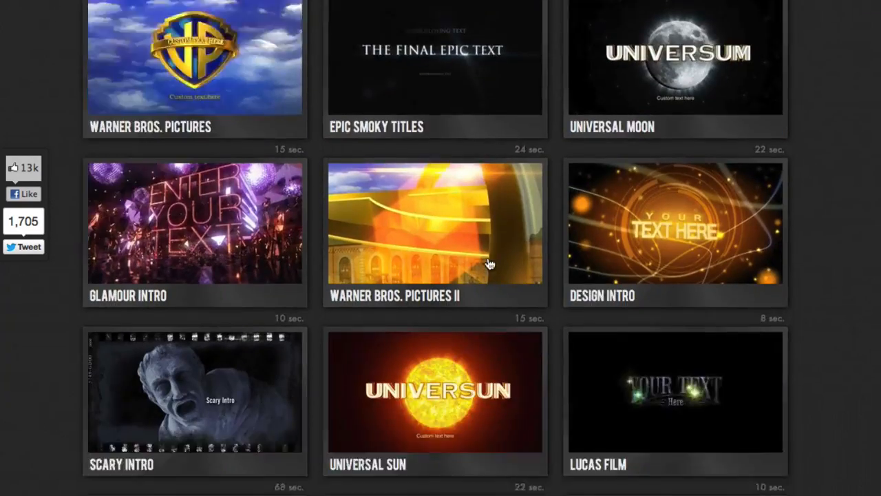
scroll("down", 3)
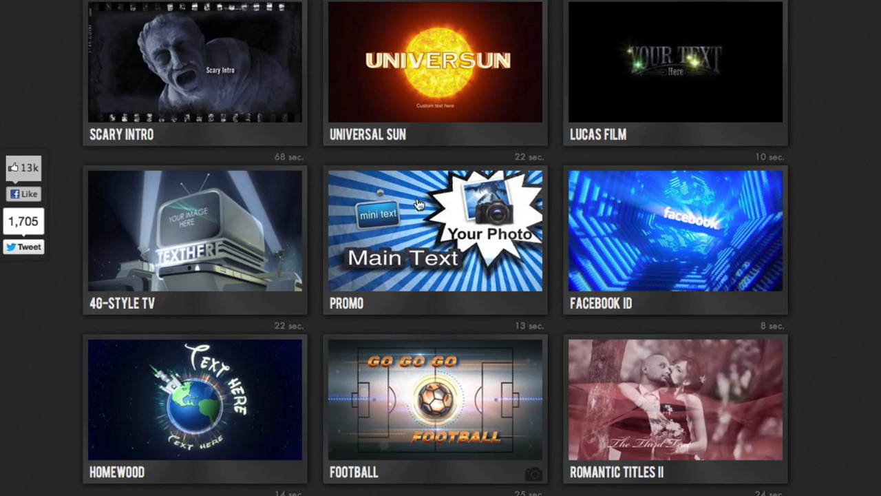
mouse_move(443, 245)
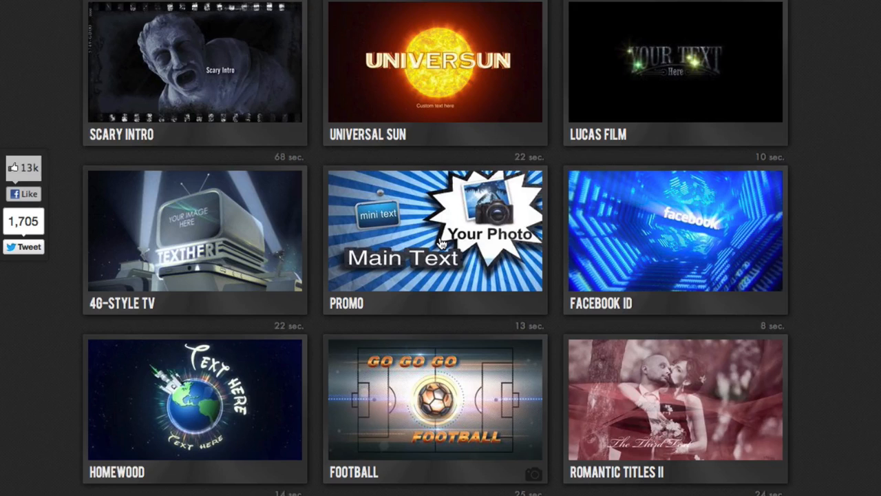
mouse_move(416, 245)
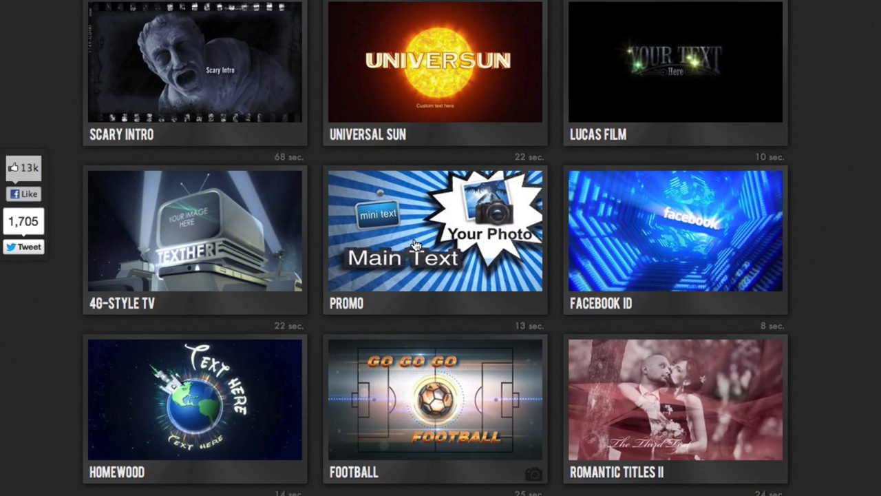
scroll("up", 3)
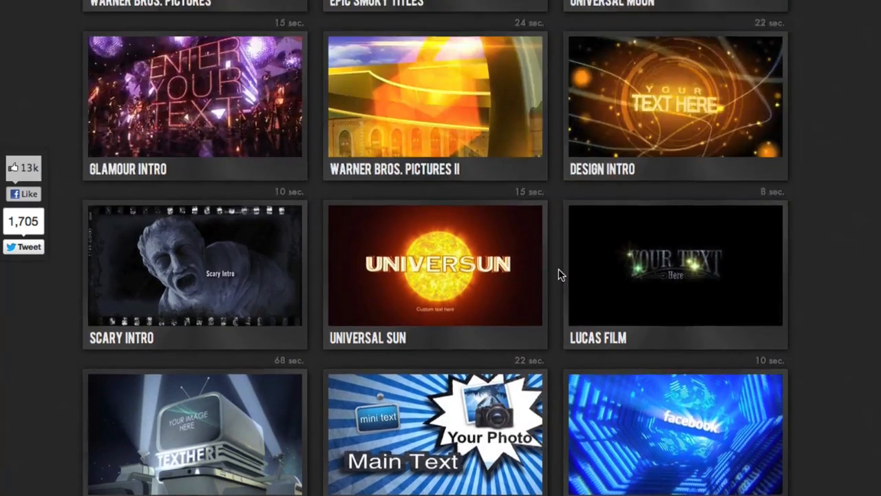
- Scroll the theme catalogue until Infosphere appears beside Country Christmas and Disney Classic
scroll("down", 3)
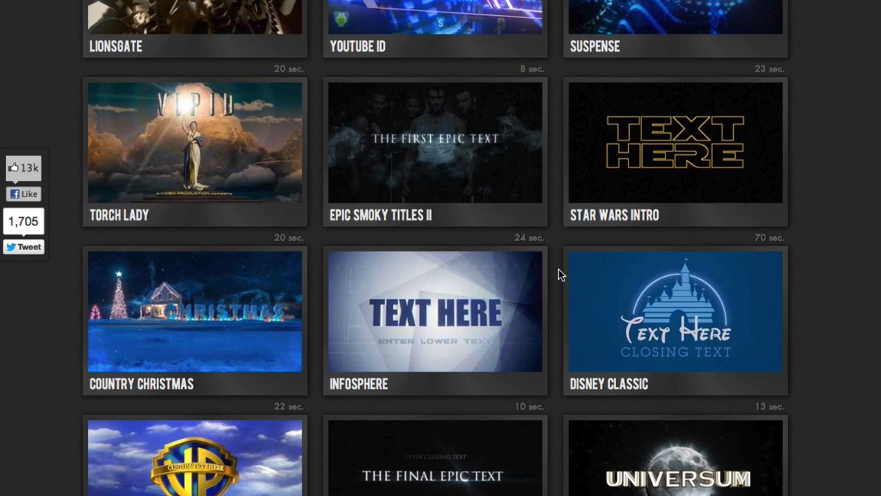
scroll("up", 3)
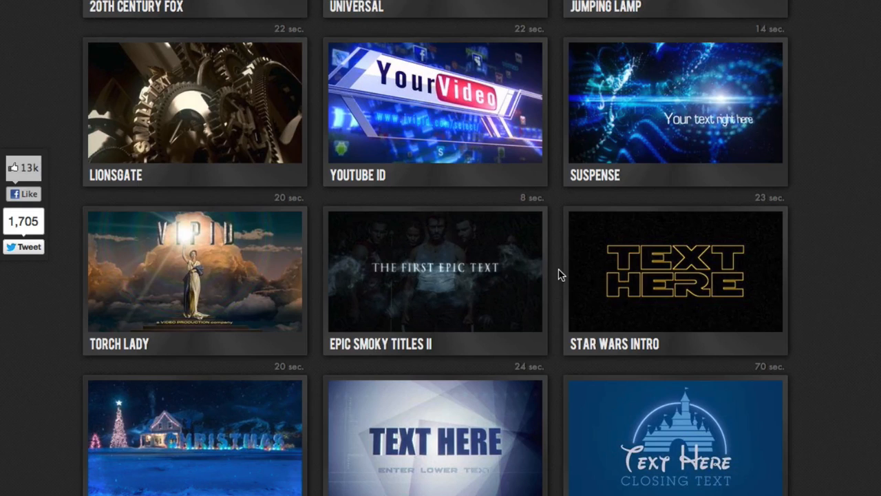
scroll("down", 3)
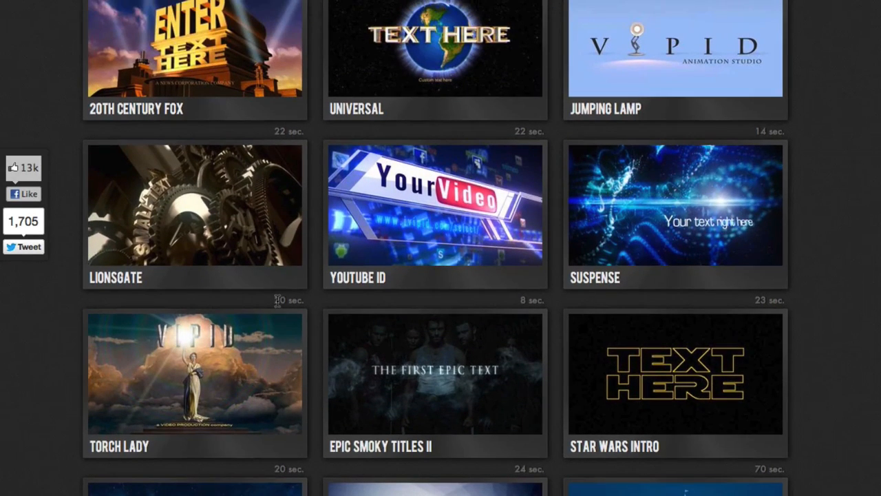
scroll("down", 3)
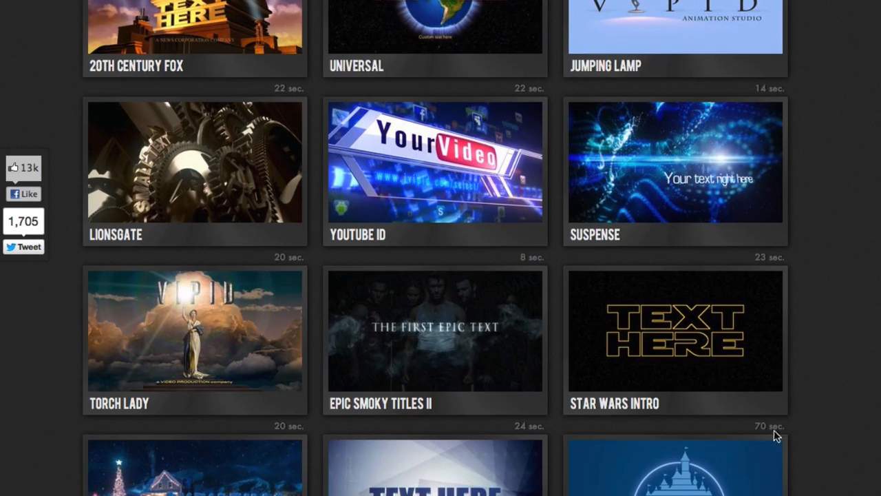
mouse_move(777, 432)
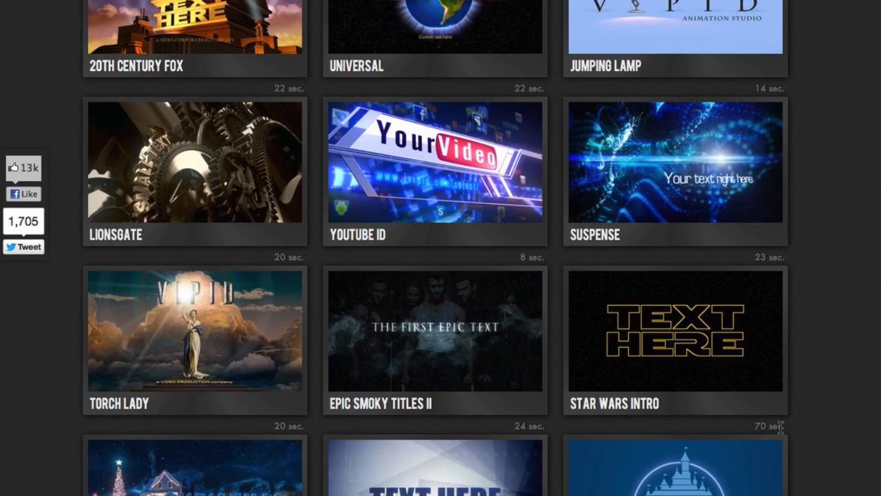
mouse_move(800, 356)
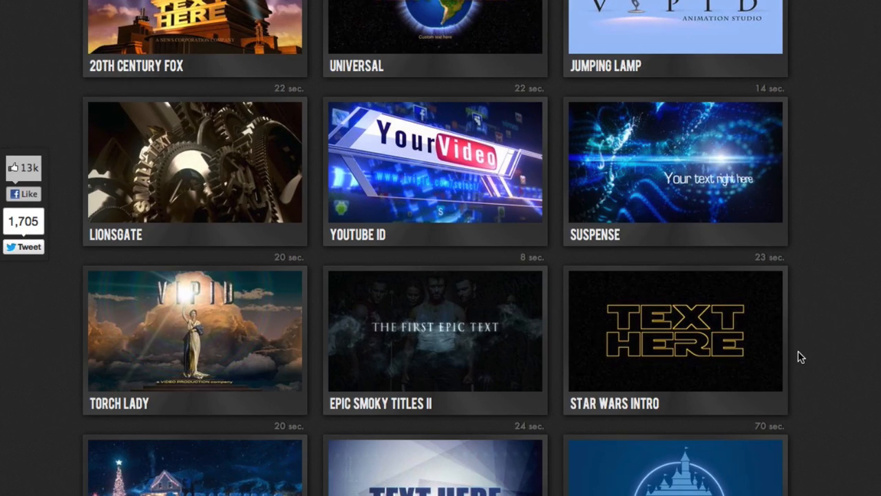
scroll("up", 3)
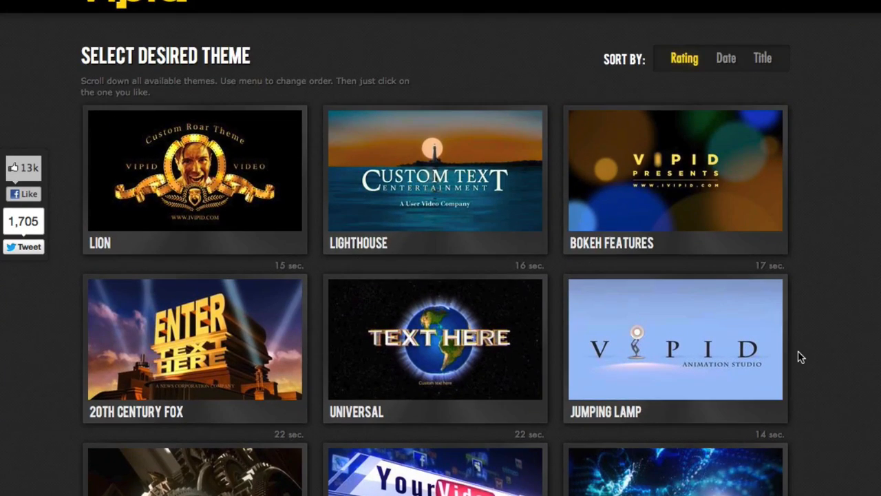
mouse_move(425, 288)
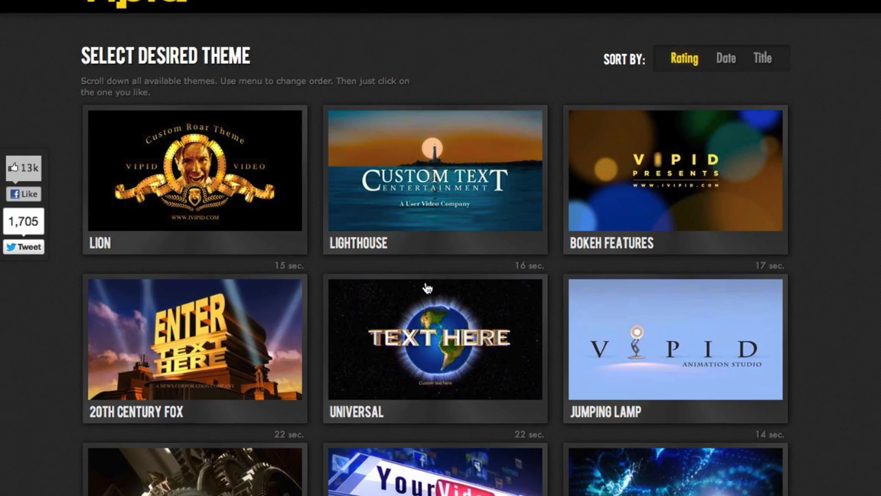
scroll("down", 3)
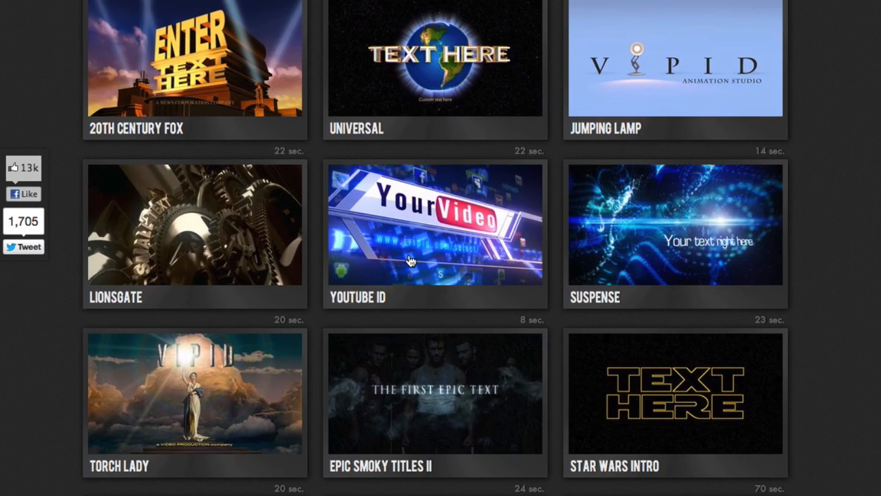
scroll("down", 3)
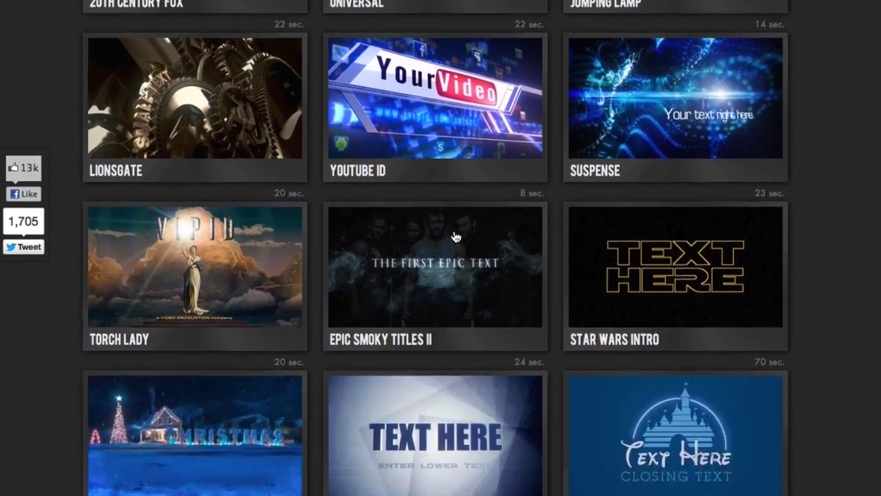
scroll("down", 3)
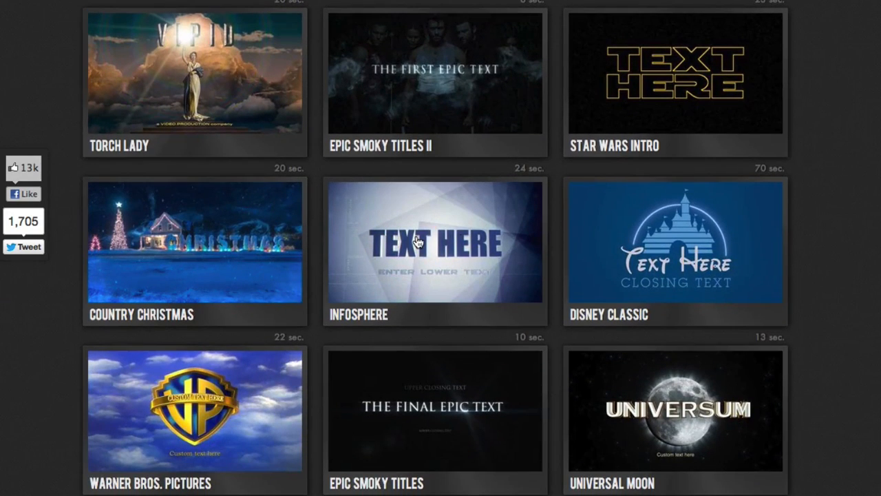
- Open the Infosphere template and play its 10-second HD preview to the end
left_click(434, 243)
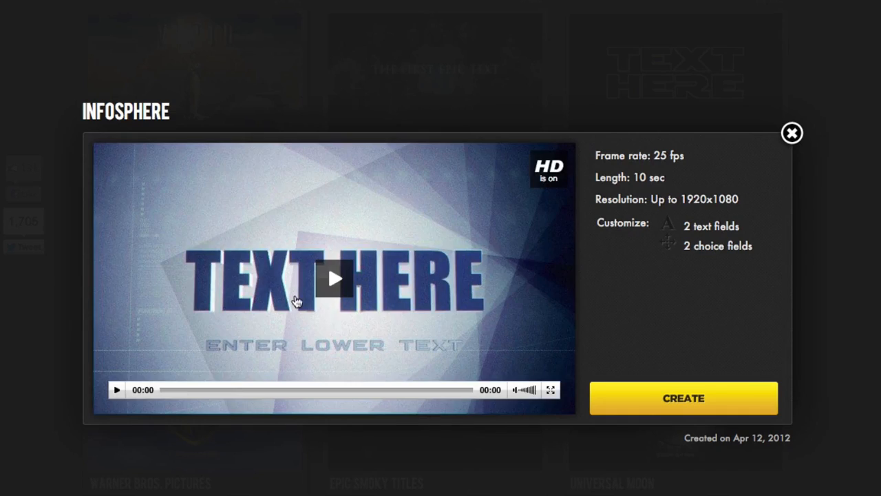
left_click(334, 278)
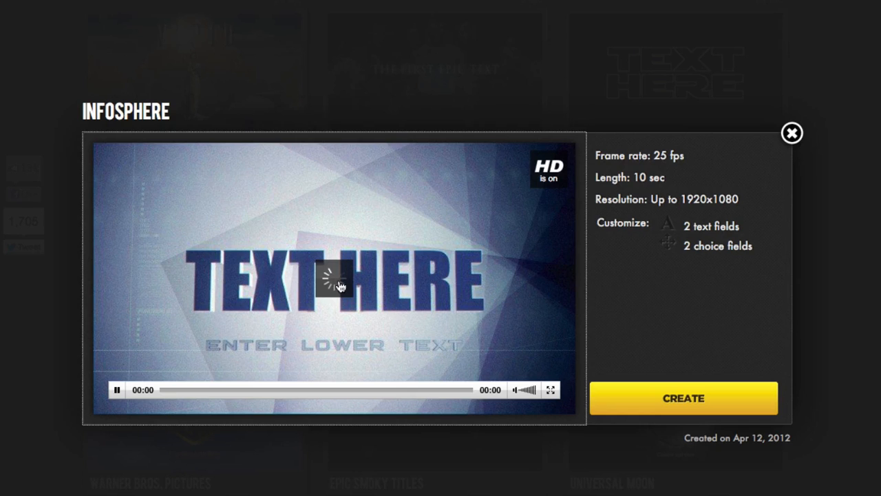
left_click(335, 284)
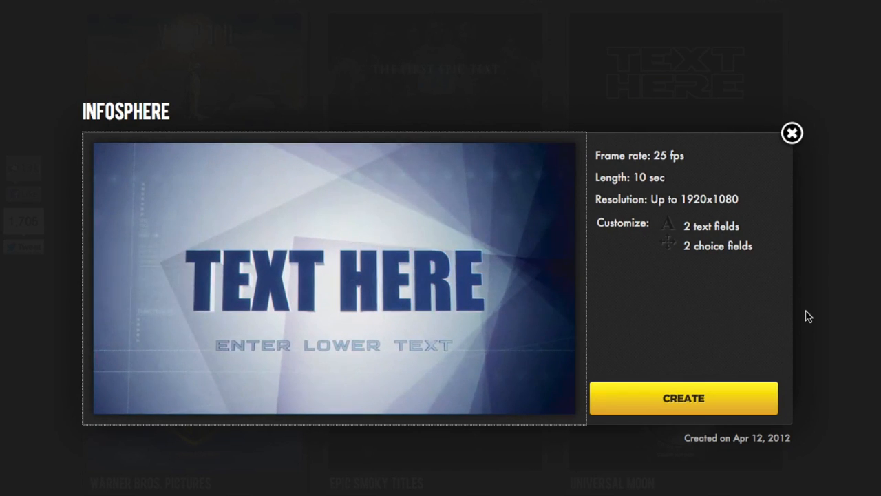
left_click(334, 278)
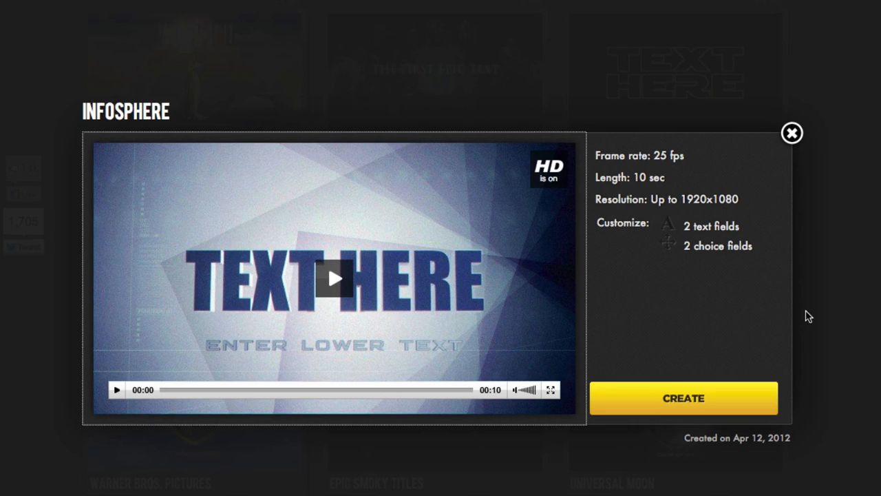
mouse_move(394, 318)
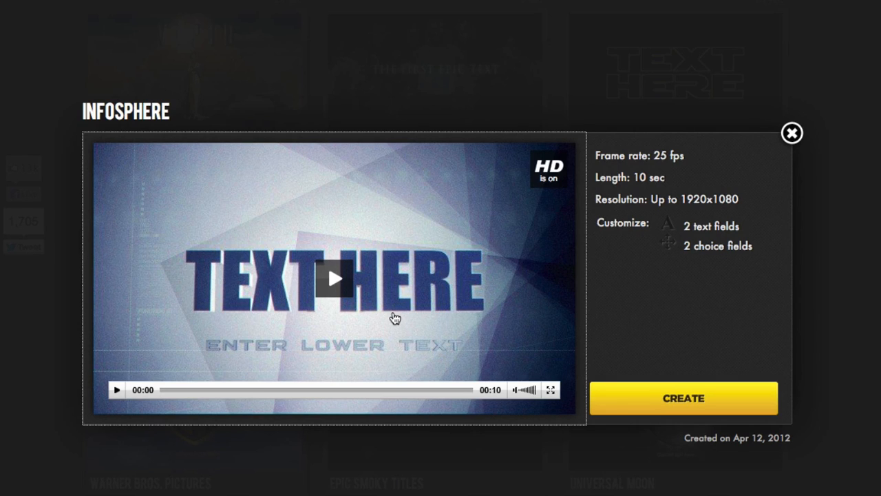
mouse_move(792, 134)
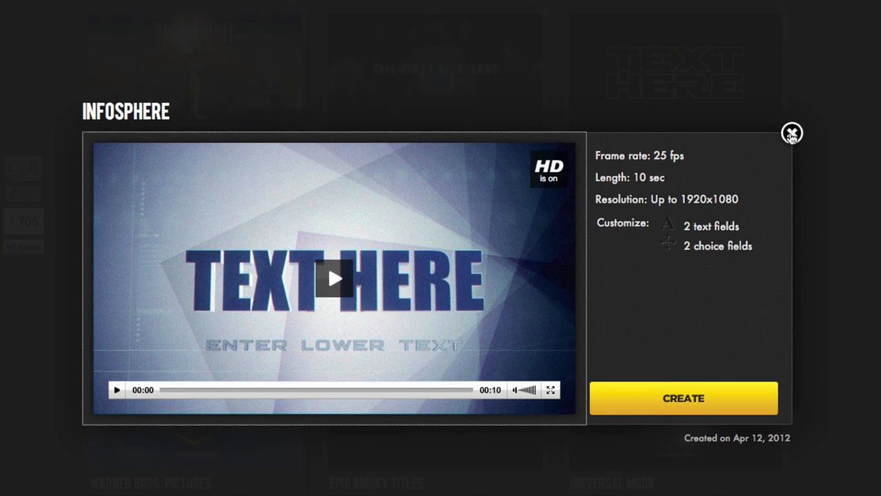
- Close the Infosphere details and scroll the catalogue to Glamour Intro, Universal Sun and Lucas Film
left_click(791, 132)
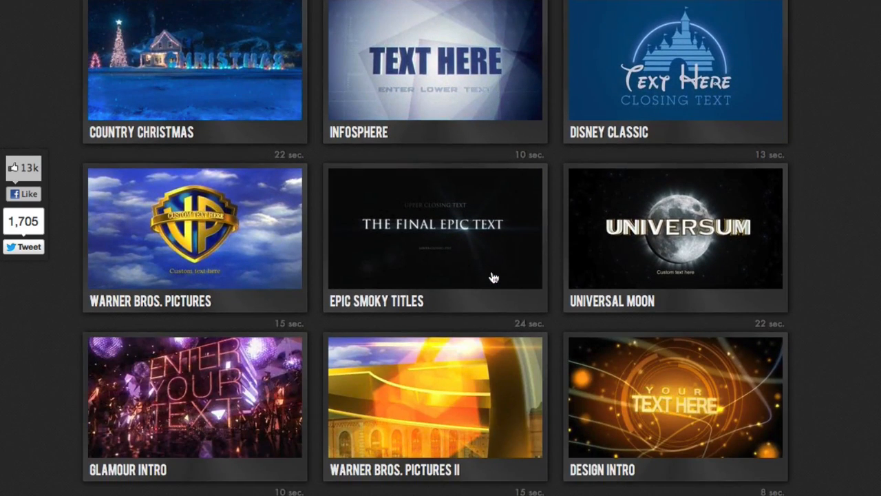
scroll("down", 3)
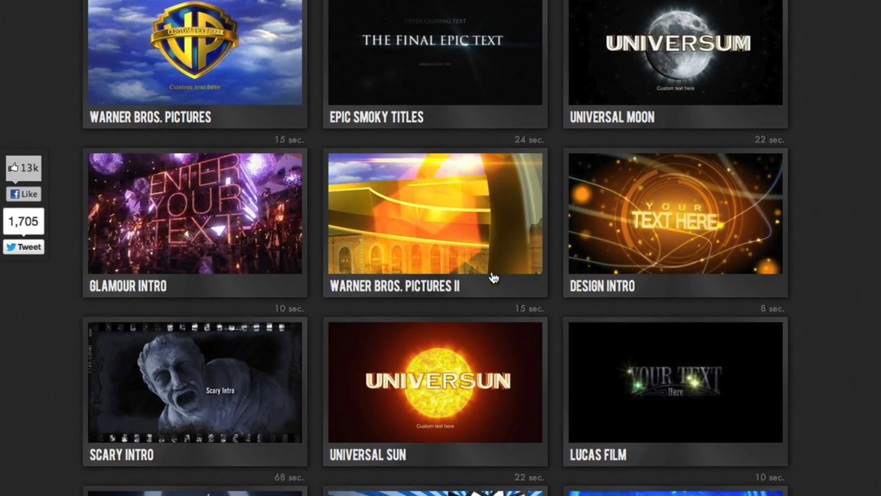
mouse_move(269, 263)
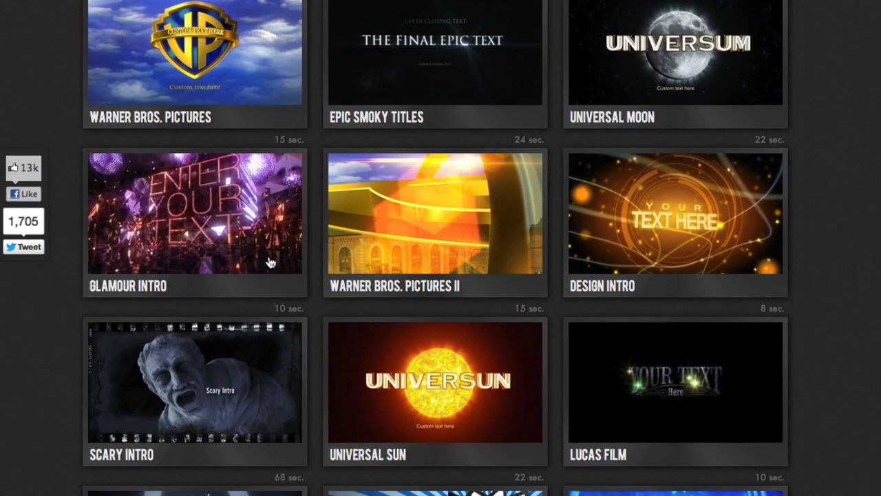
mouse_move(143, 209)
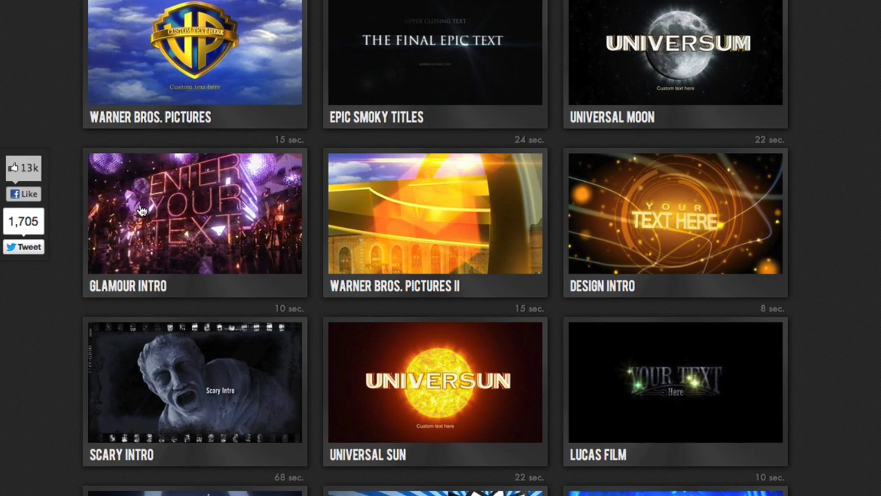
mouse_move(182, 210)
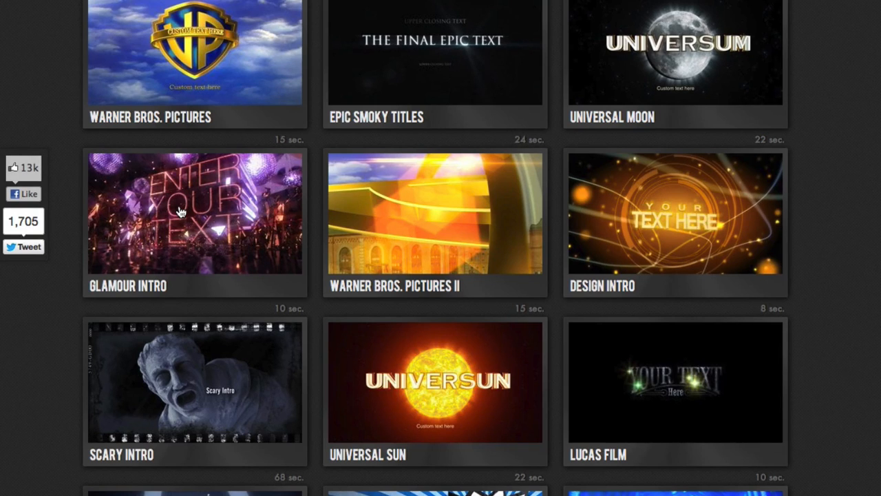
mouse_move(153, 212)
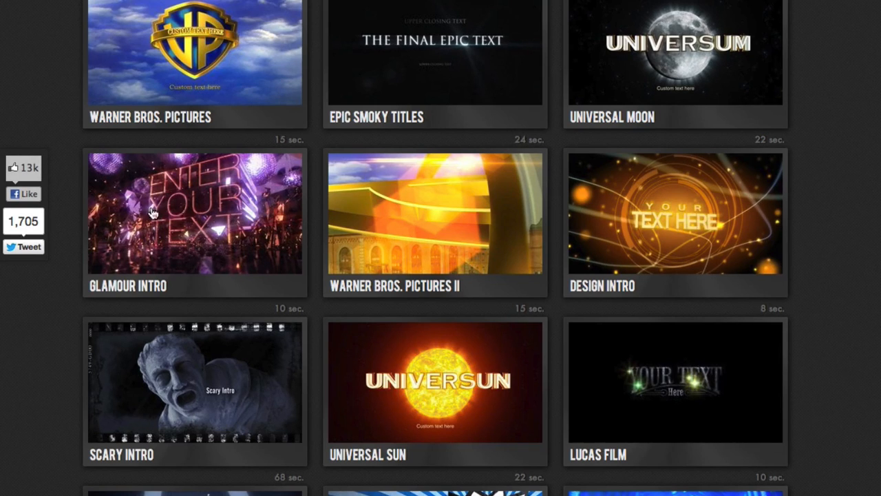
mouse_move(474, 274)
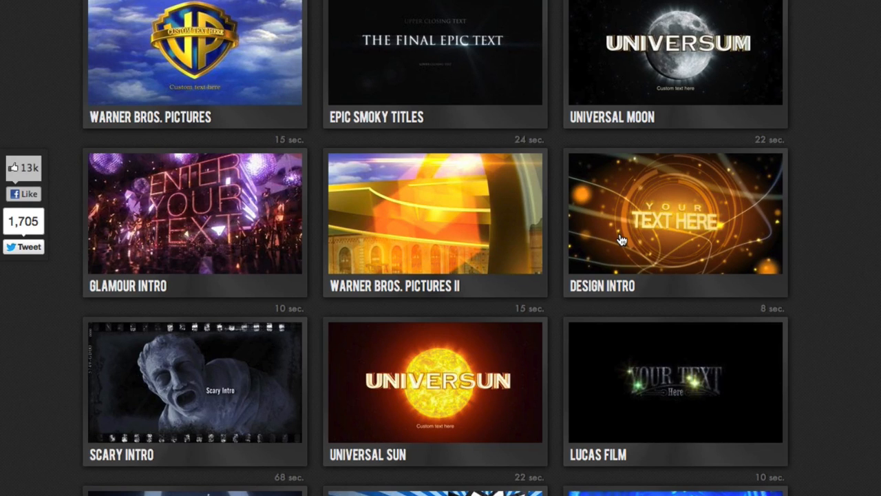
left_click(674, 212)
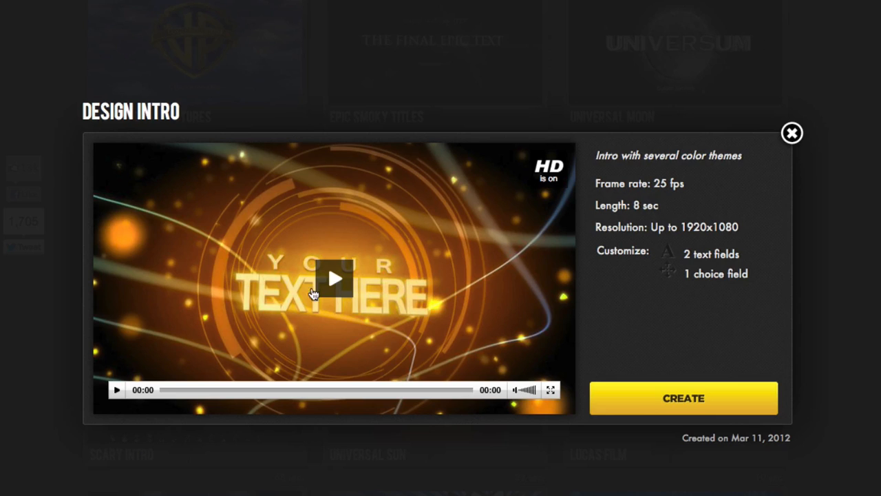
left_click(334, 278)
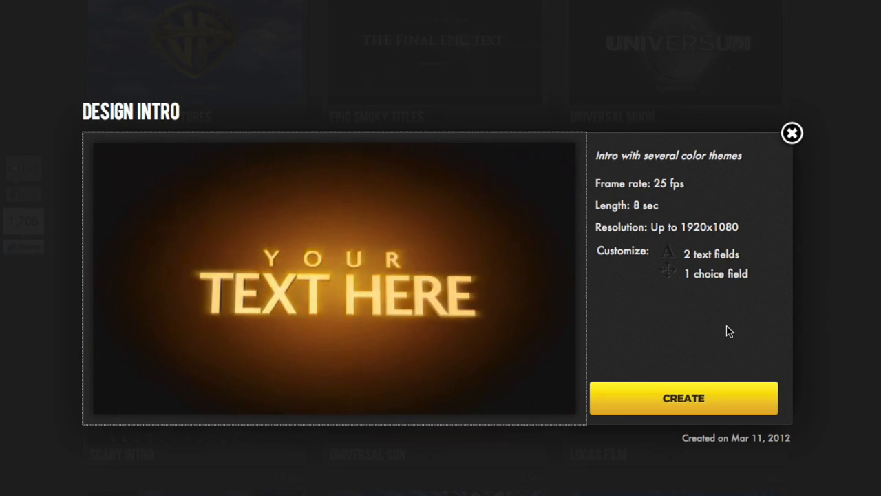
left_click(333, 279)
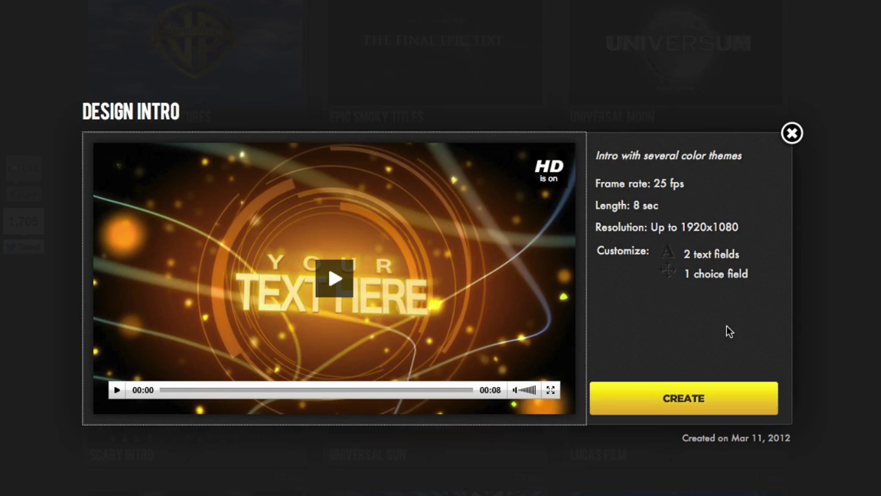
mouse_move(312, 243)
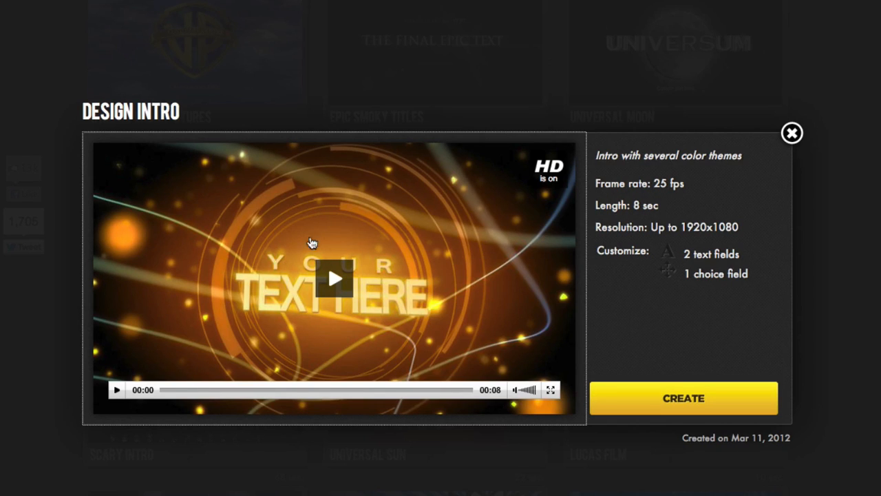
mouse_move(425, 276)
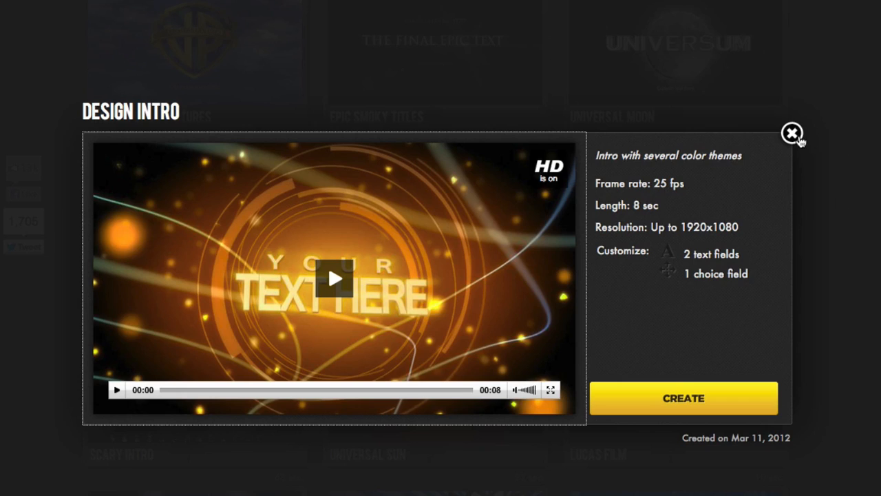
left_click(792, 132)
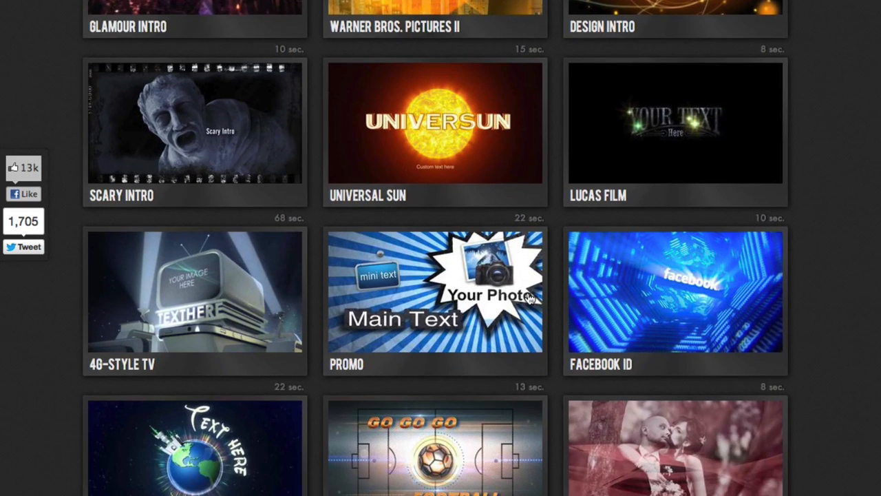
scroll("down", 3)
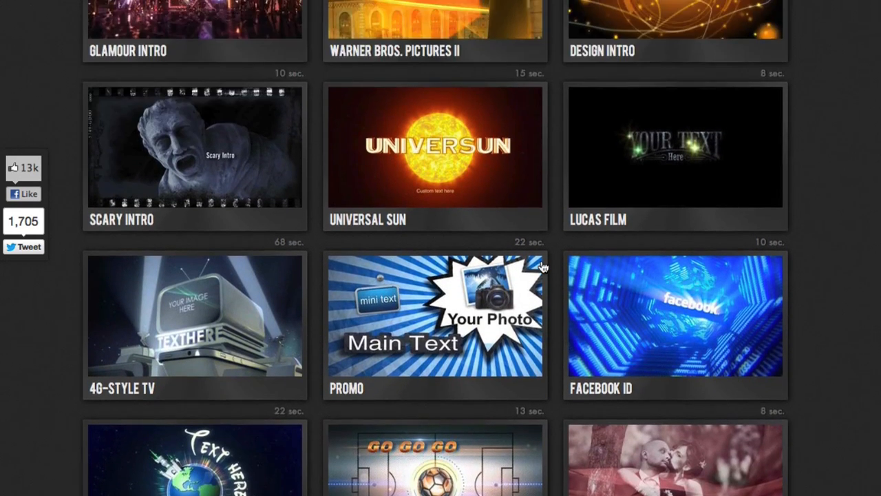
- Open the Lucas Film template and play its 10-second preview through
left_click(675, 148)
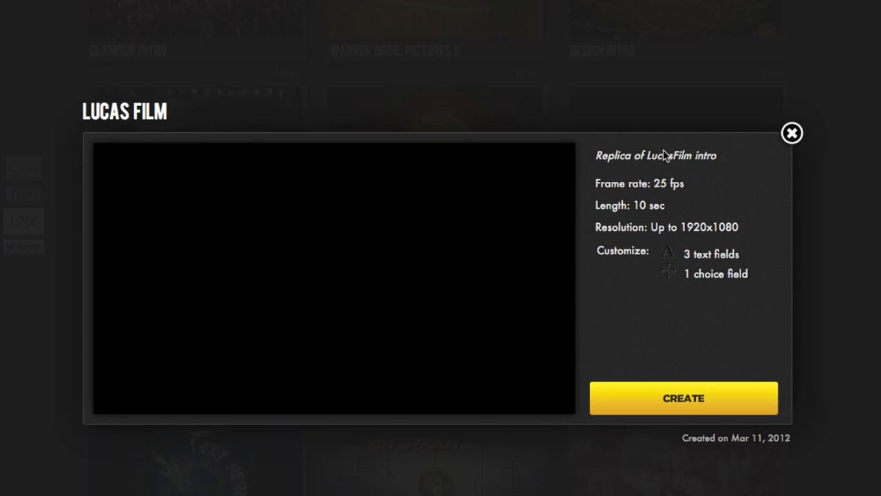
left_click(332, 276)
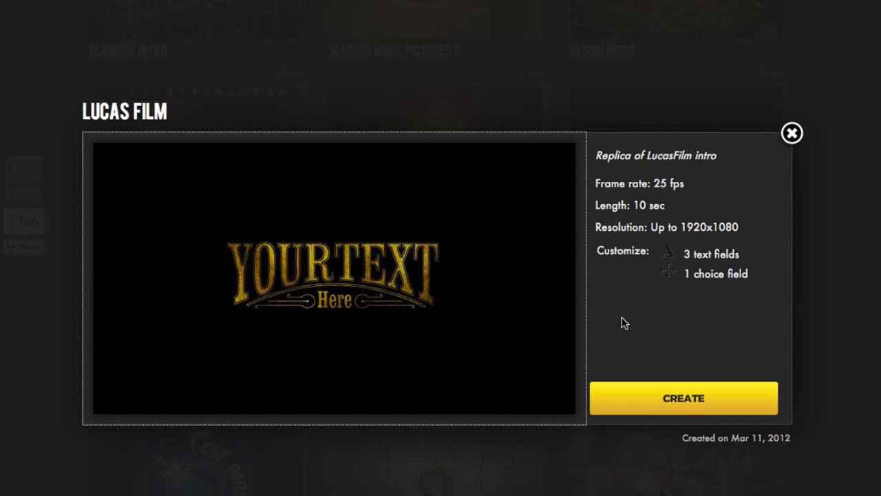
left_click(331, 275)
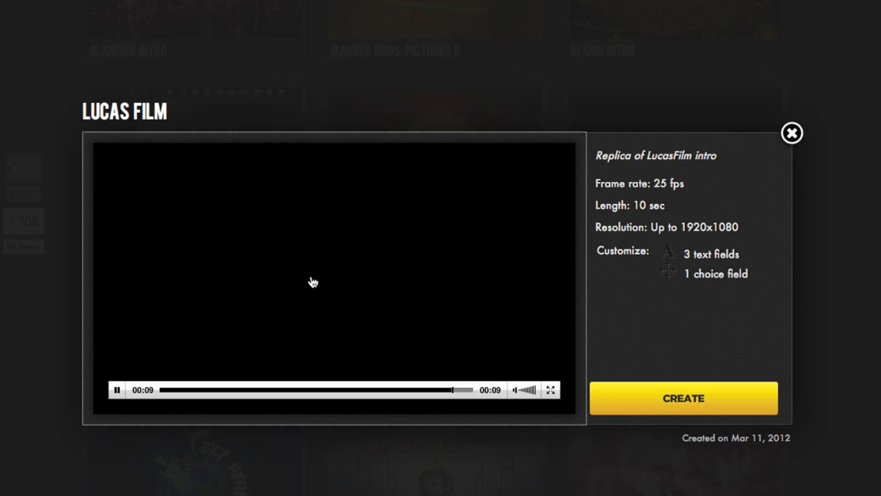
left_click(116, 389)
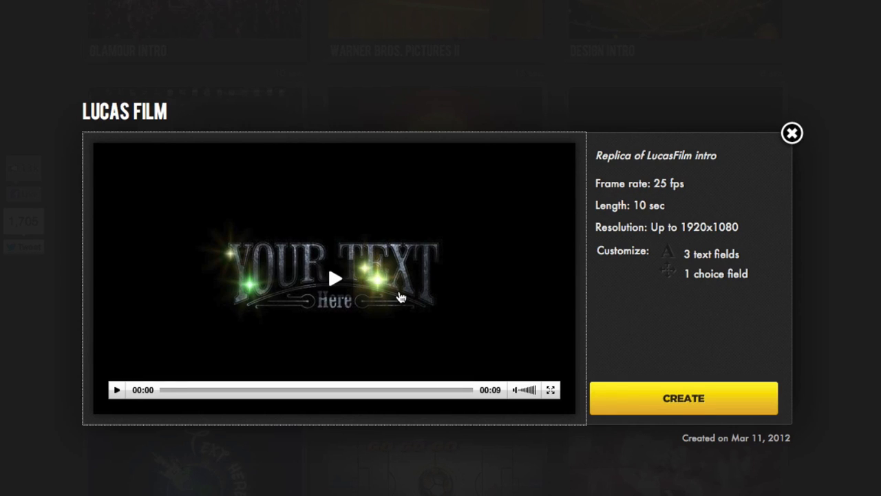
- Close the Lucas Film preview and scroll down to Homewood, Football and Romantic Titles II
left_click(791, 133)
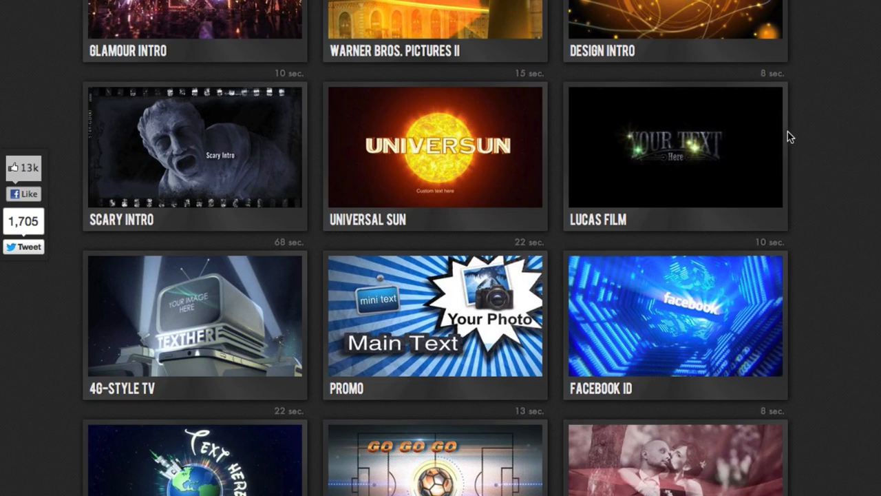
scroll("down", 3)
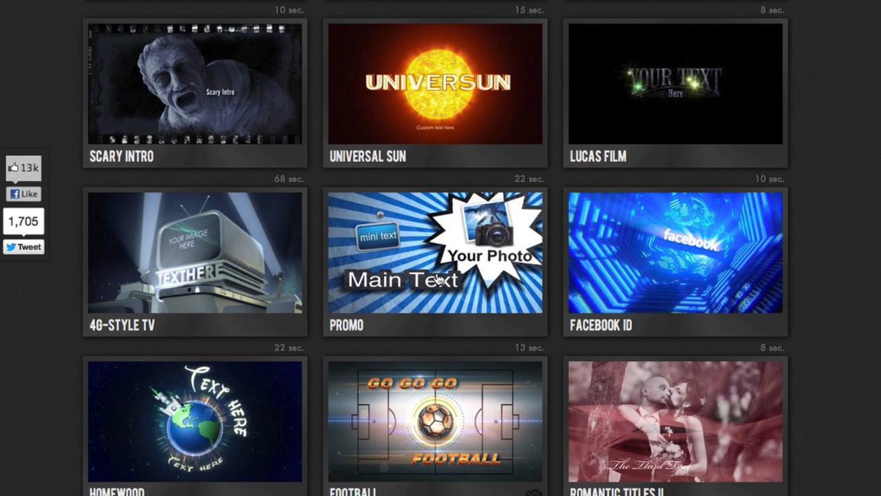
scroll("down", 3)
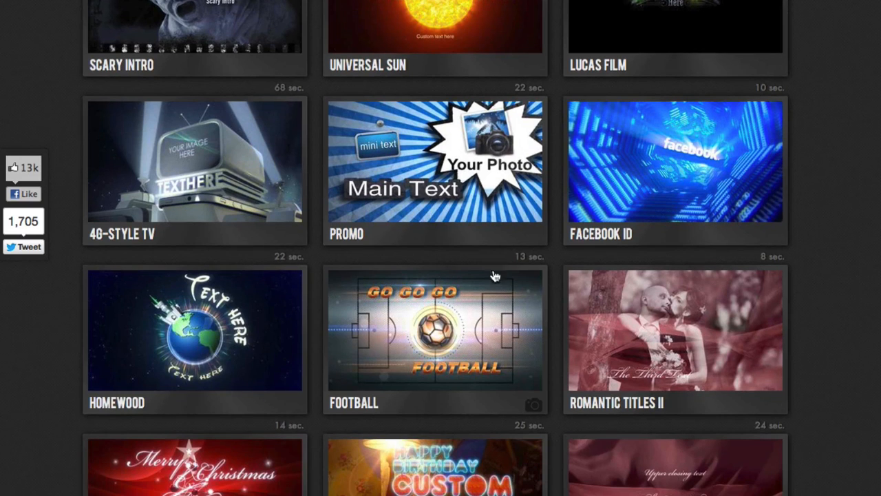
mouse_move(536, 260)
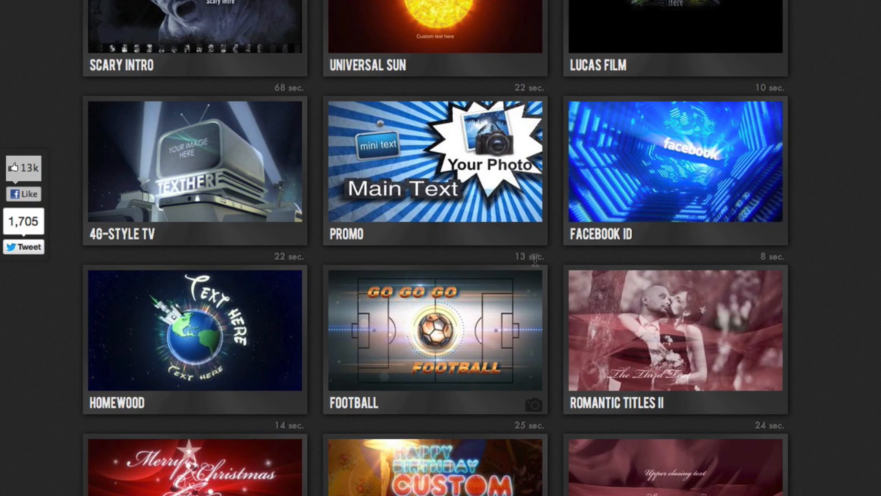
mouse_move(664, 157)
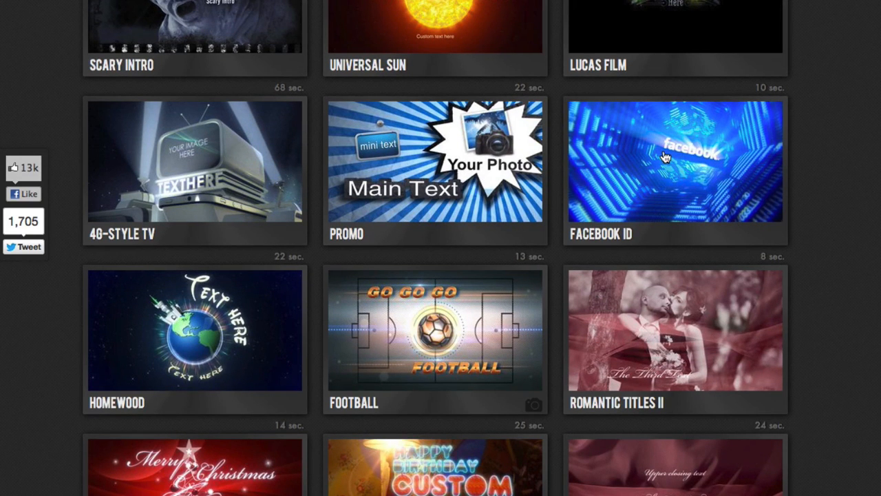
- Open the Facebook ID template details and load its 8-second HD preview video
left_click(674, 159)
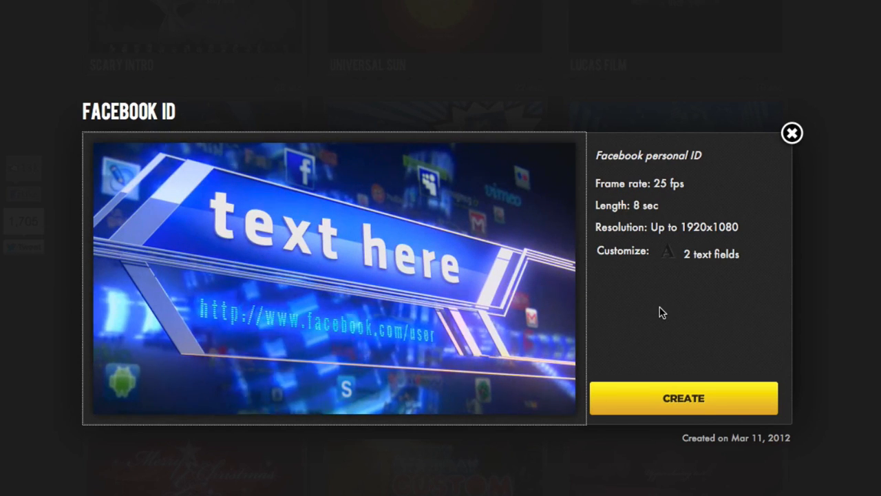
left_click(334, 279)
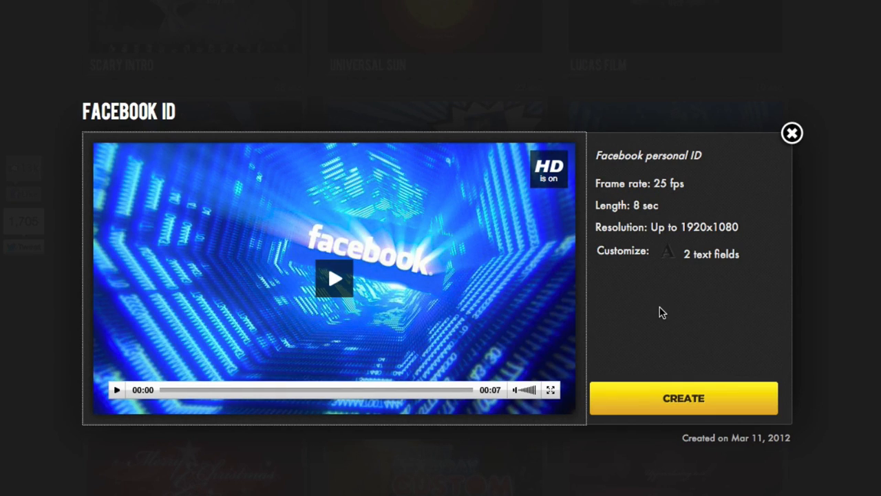
mouse_move(792, 132)
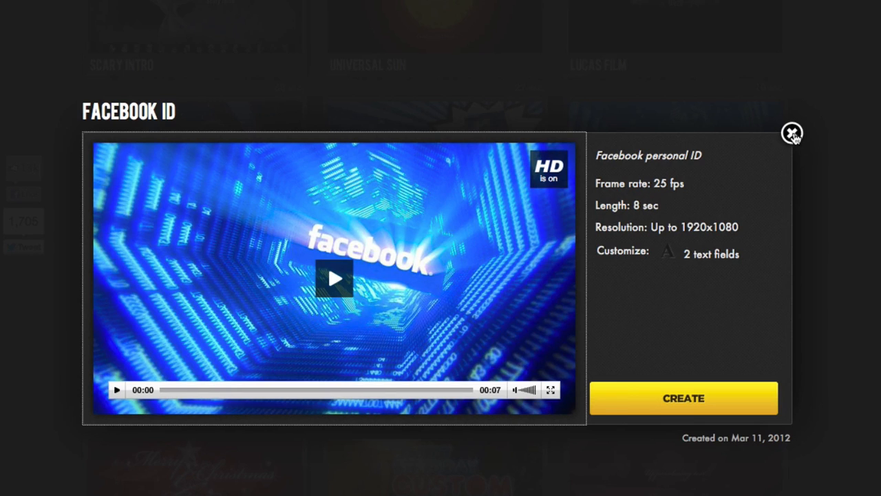
- Close the Facebook ID details and scroll back to Torch Lady, Country Christmas and Infosphere
left_click(792, 132)
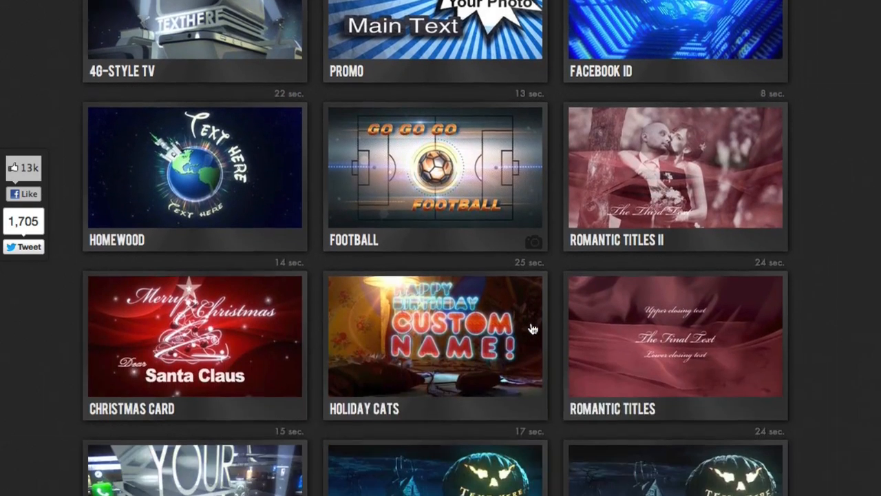
scroll("down", 3)
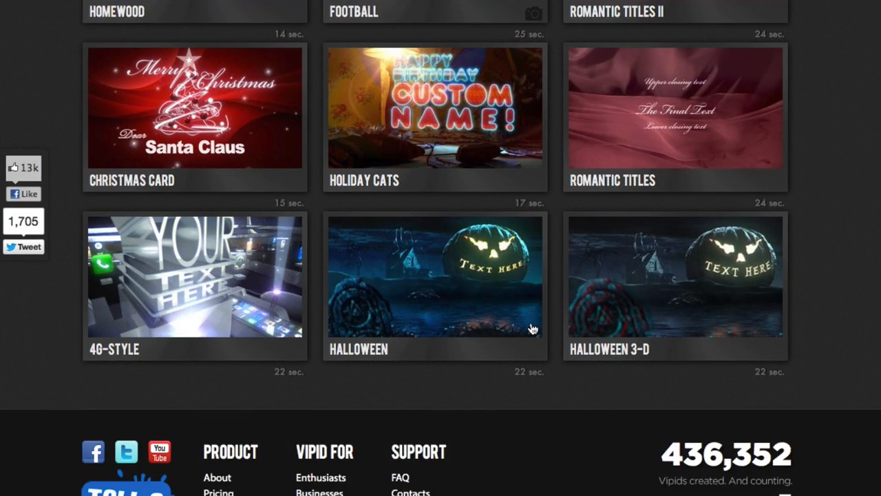
mouse_move(644, 394)
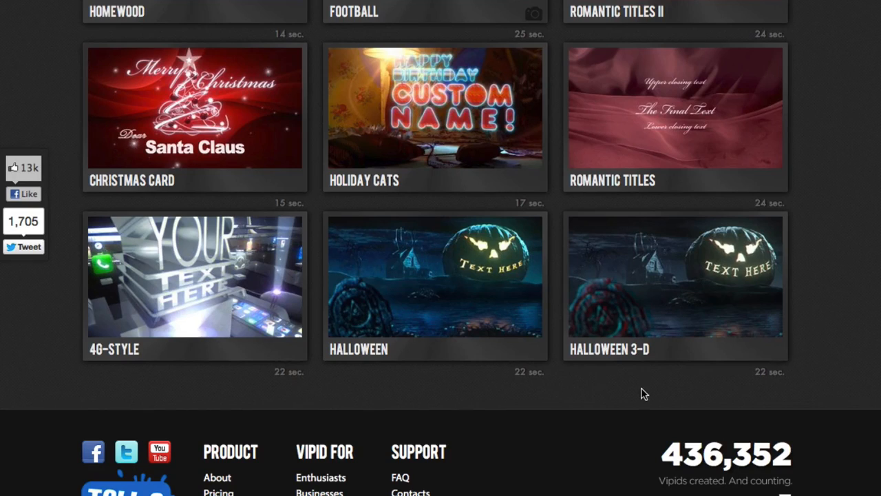
scroll("up", 3)
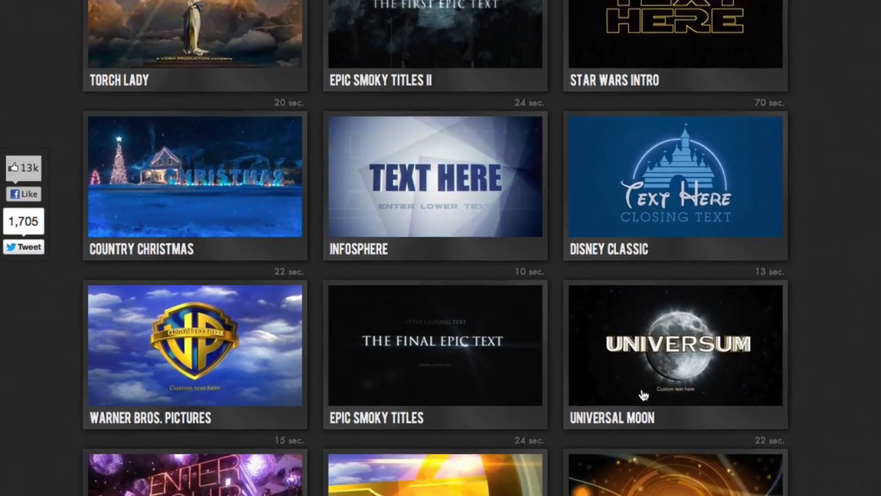
scroll("down", 3)
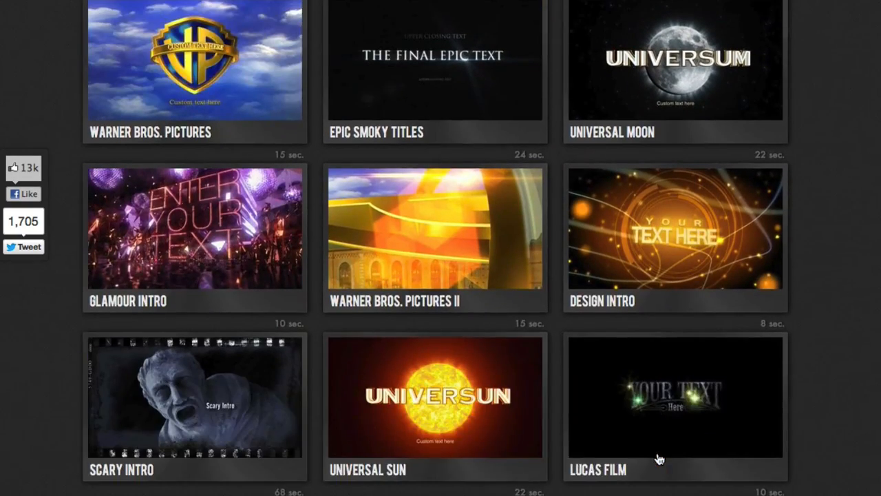
scroll("up", 3)
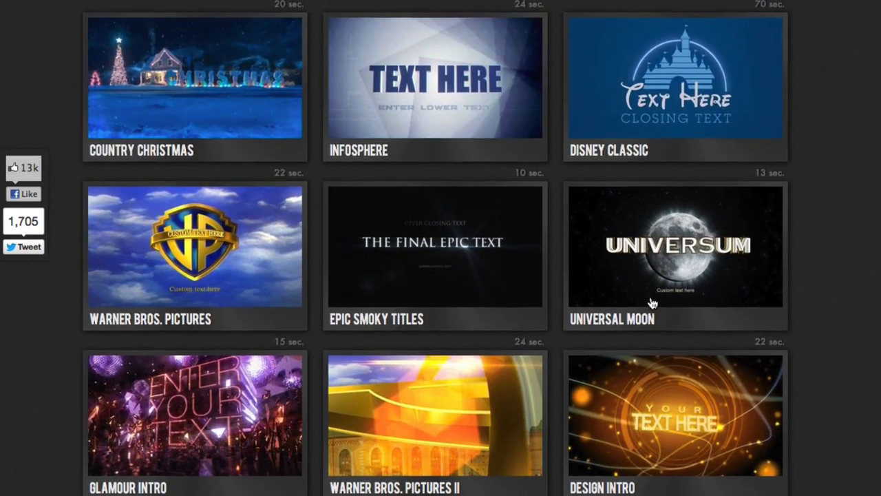
scroll("up", 3)
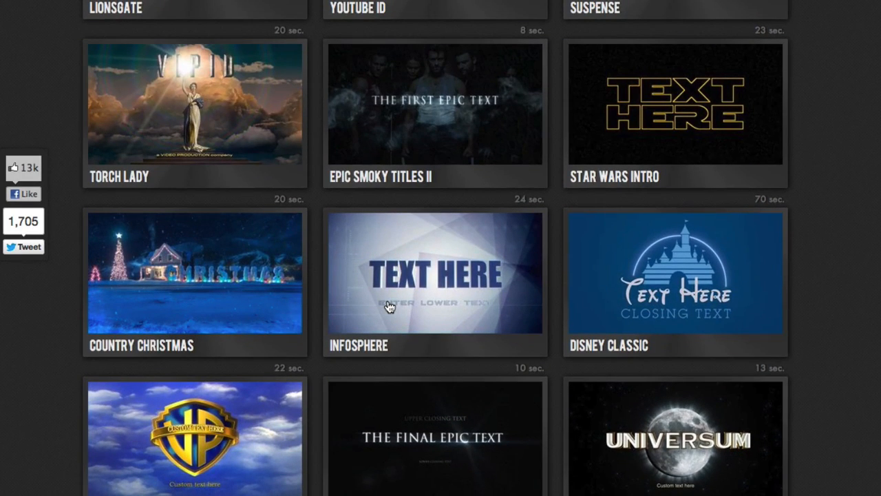
mouse_move(423, 285)
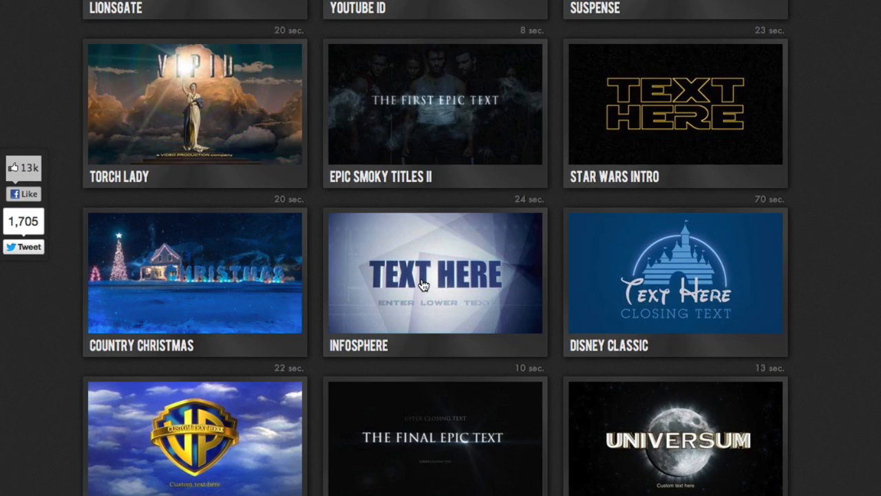
- Reopen the Infosphere template details with its 10-second HD preview
left_click(435, 273)
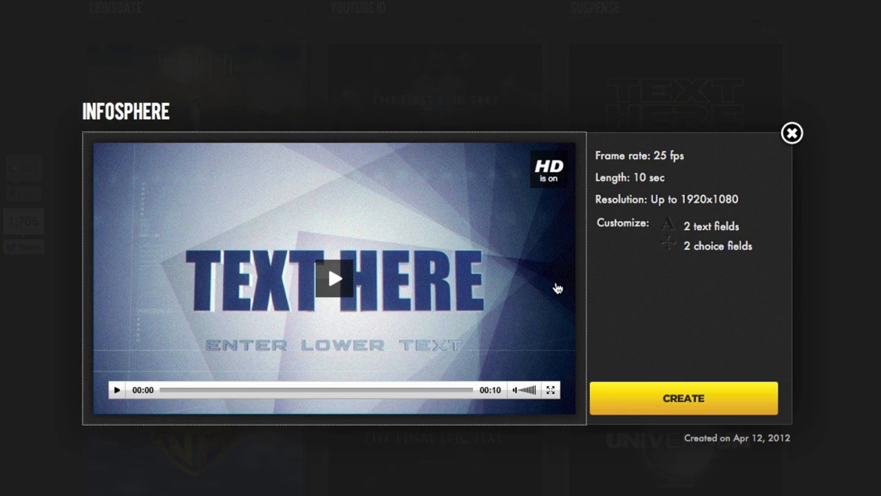
mouse_move(523, 307)
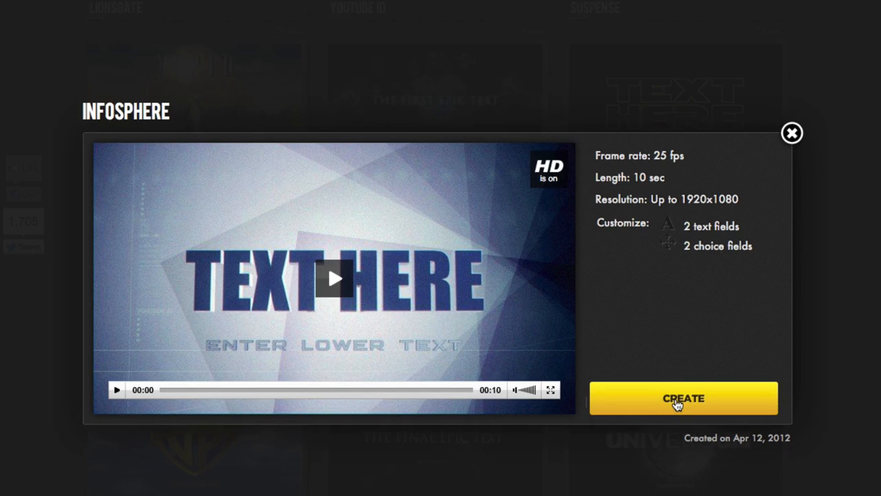
- Create an Infosphere intro and replace the Stage 1 TEXT HERE with SIMPLE
left_click(683, 398)
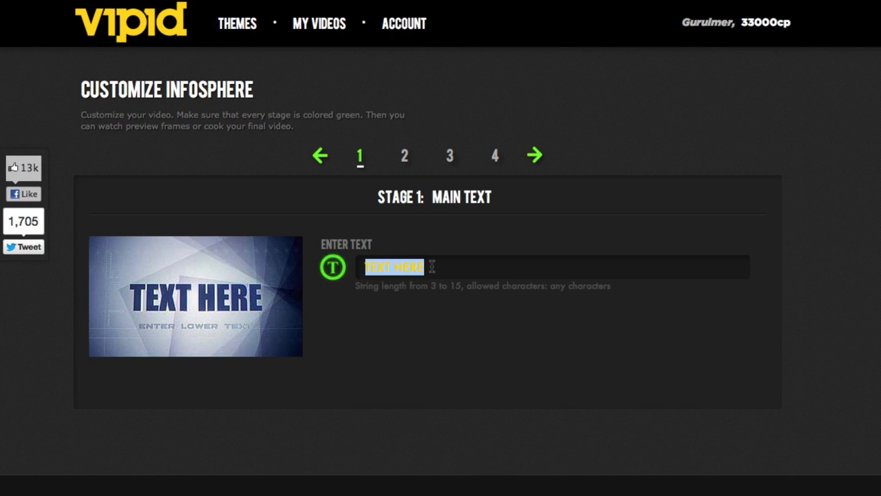
type("SIMPLE")
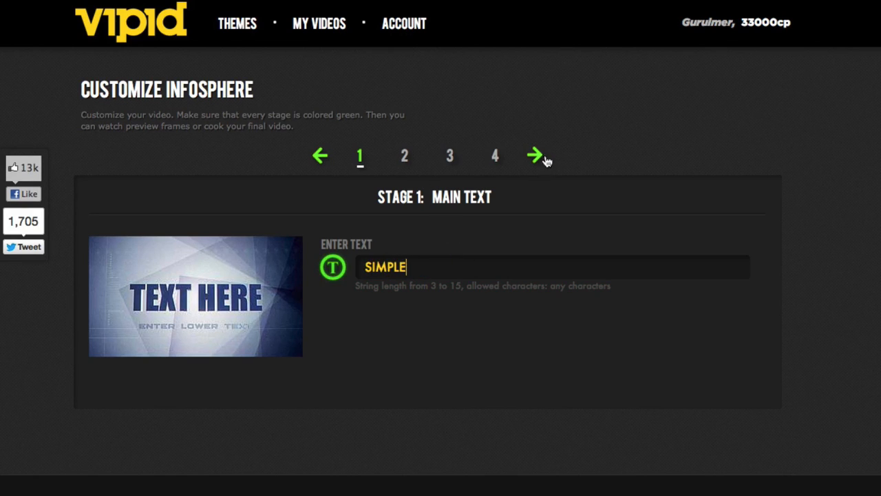
- Enter 'WEEKEND PROJECTS' as the Stage 2 lower text and advance to Stage 3
left_click(535, 155)
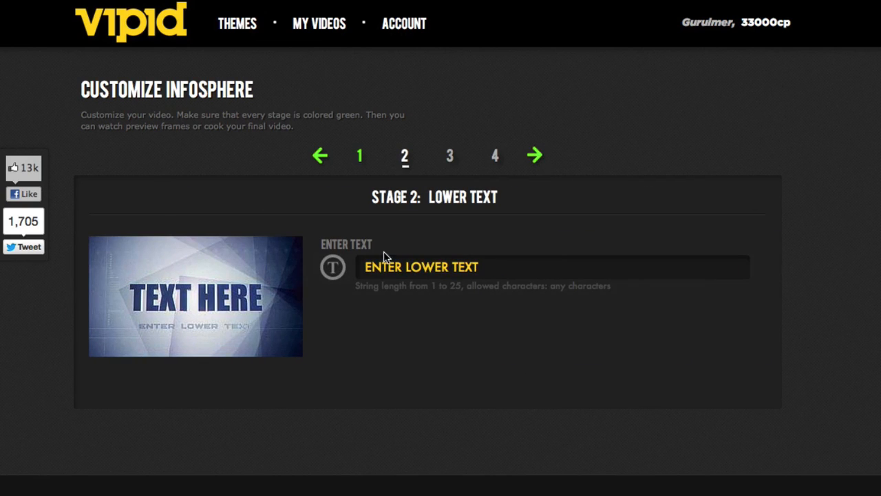
type("W")
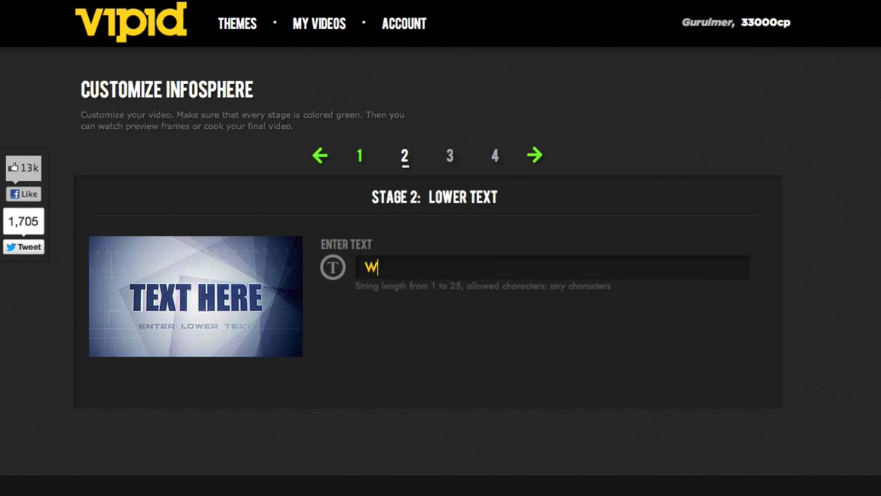
type("EEKEND PROJ")
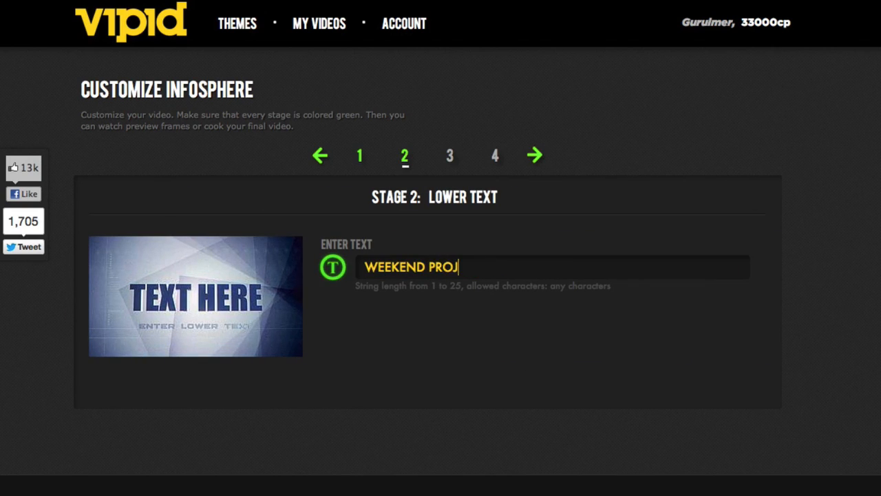
type("ECTS")
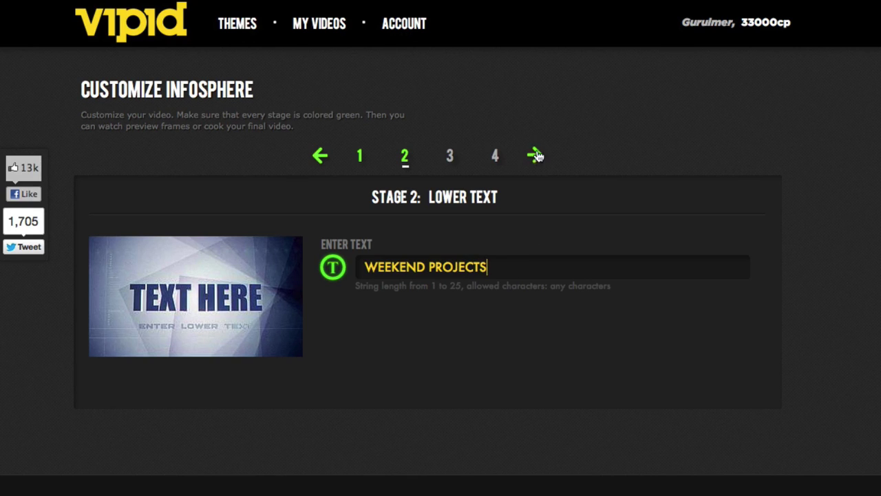
left_click(536, 155)
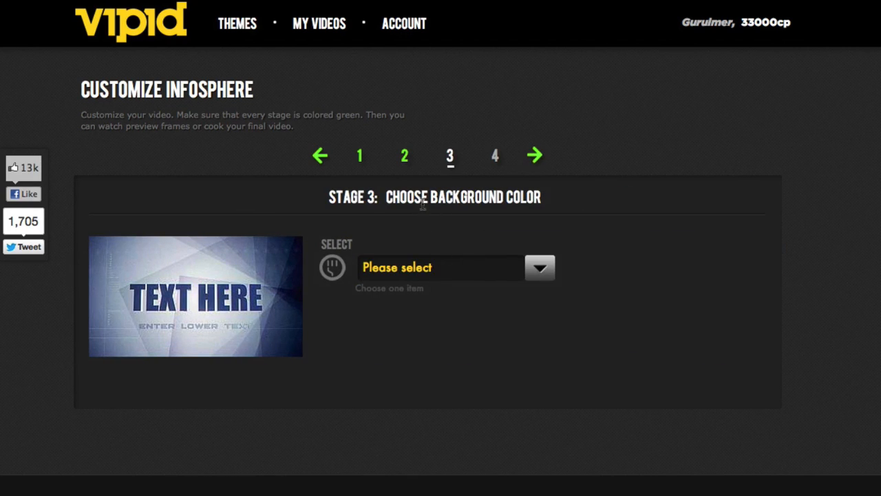
- Choose Blue for the Stage 3 background colour and Blue for the Stage 4 text colour
left_click(540, 267)
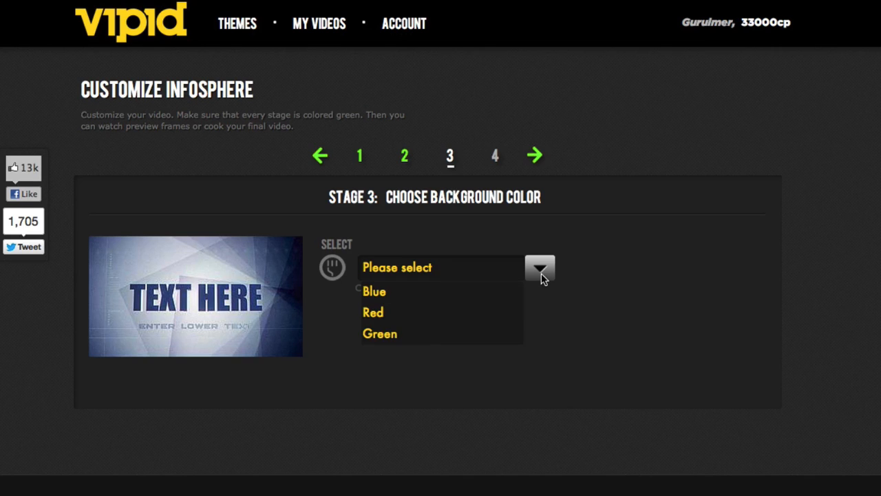
left_click(374, 291)
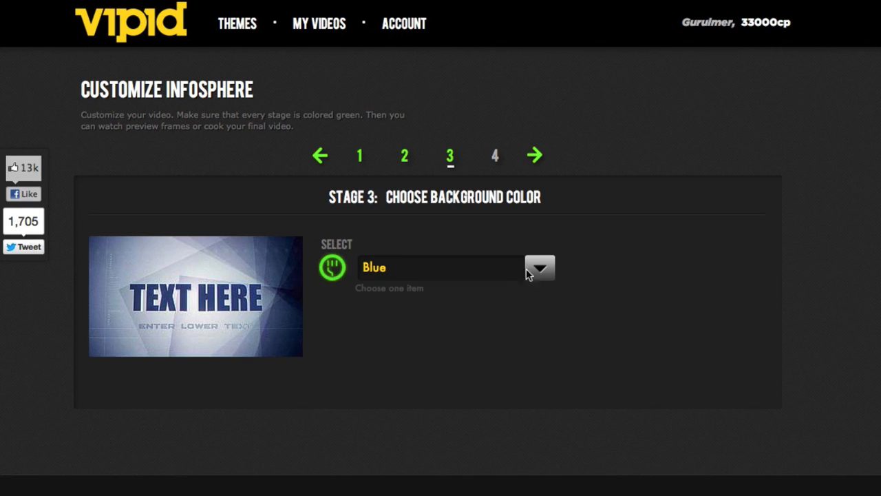
mouse_move(536, 158)
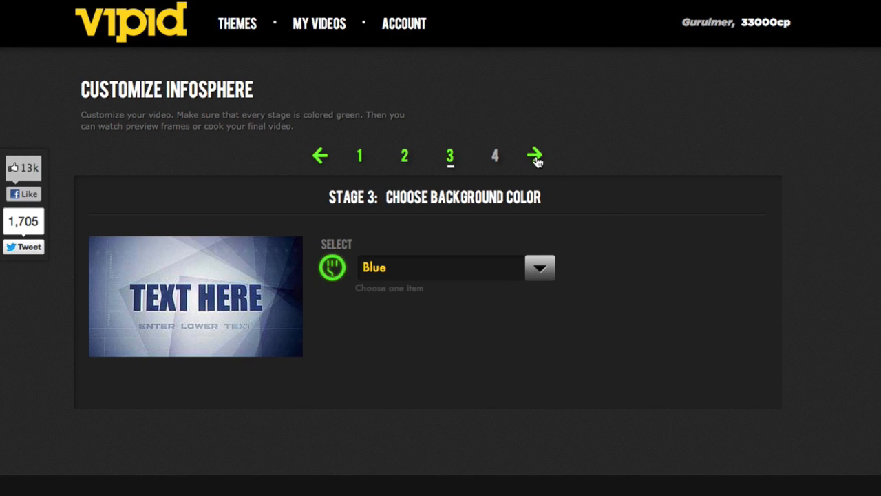
left_click(535, 155)
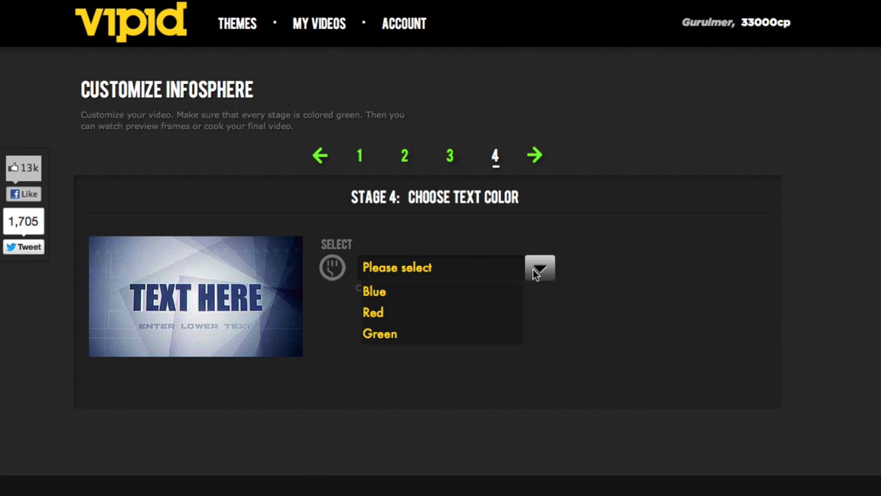
mouse_move(386, 296)
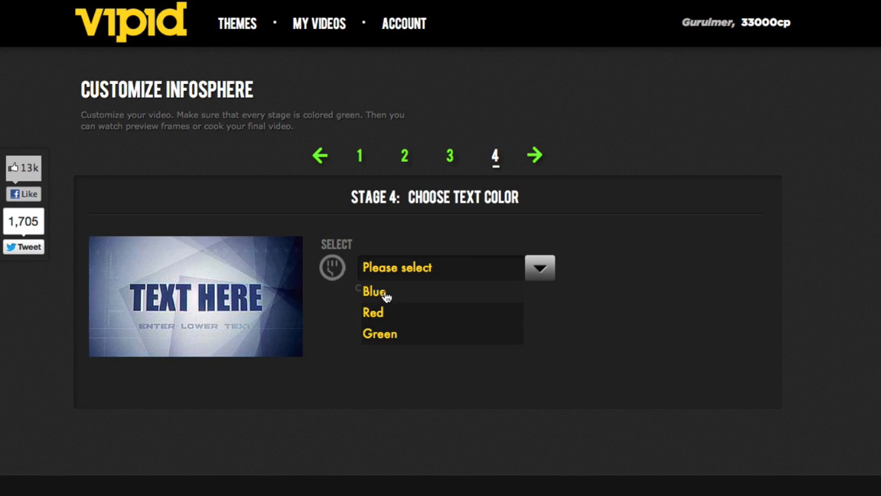
left_click(373, 291)
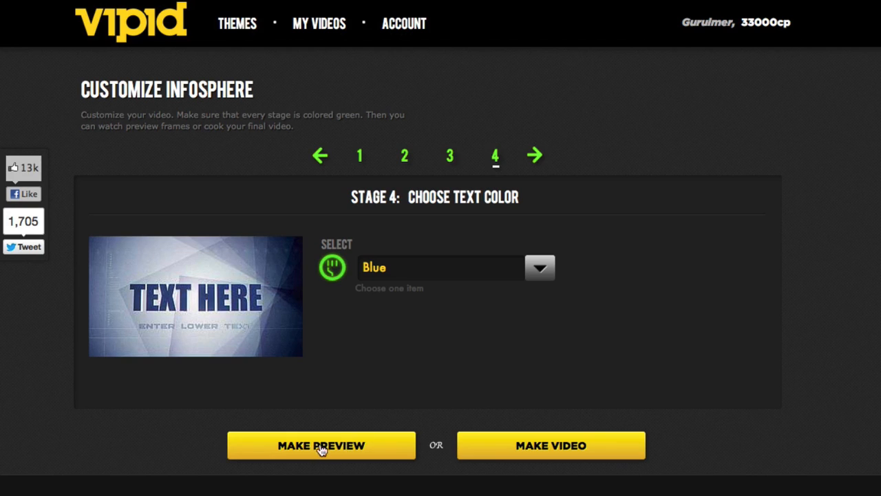
mouse_move(423, 454)
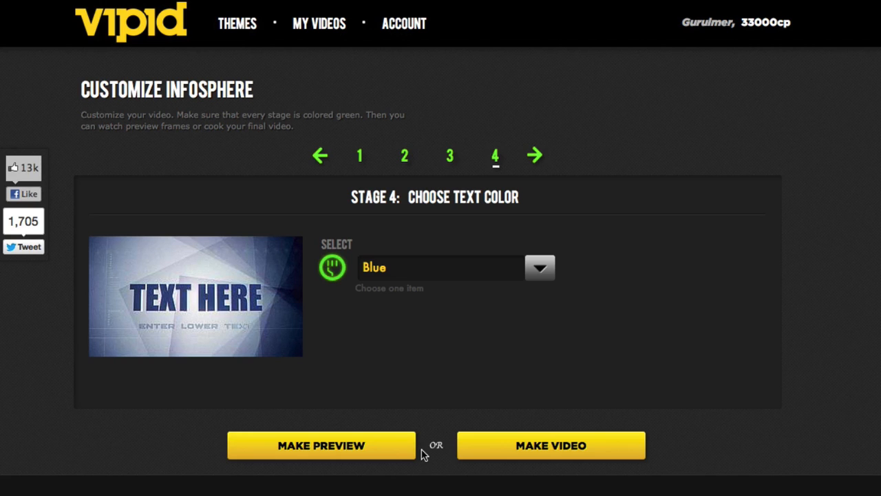
- Scroll below Stage 4 to reach the three blue SIMPLE preview frames
scroll("down", 3)
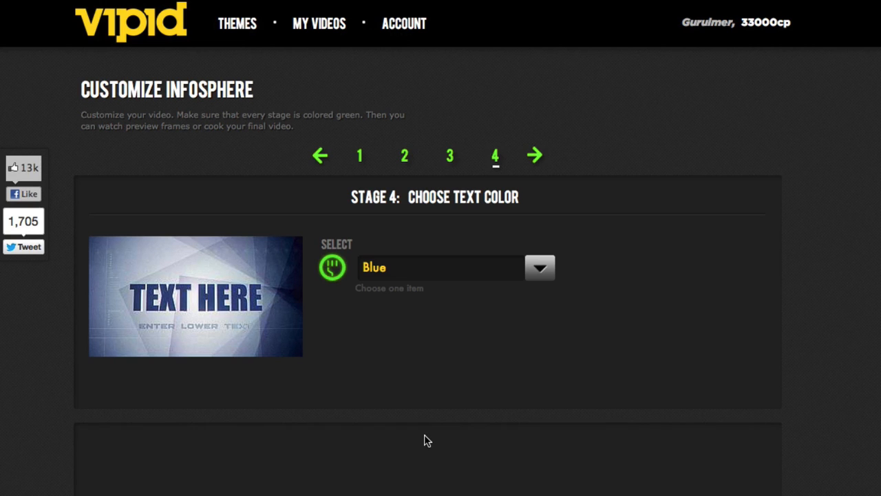
scroll("down", 3)
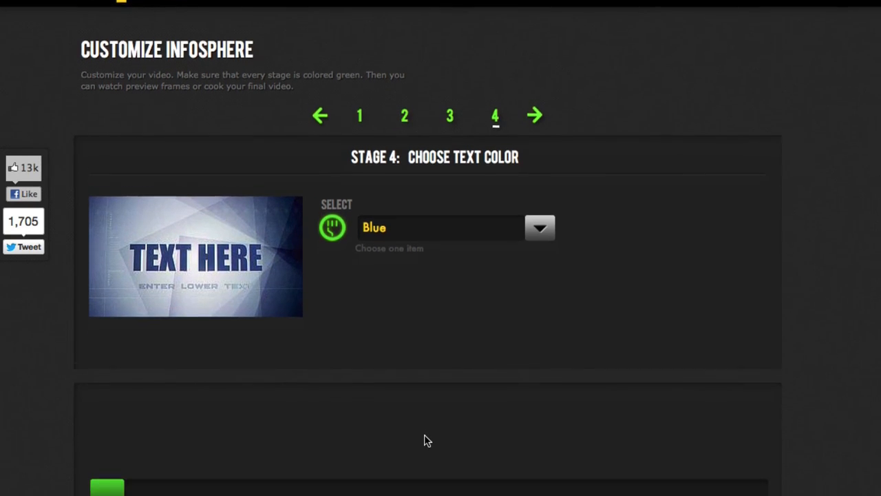
scroll("down", 3)
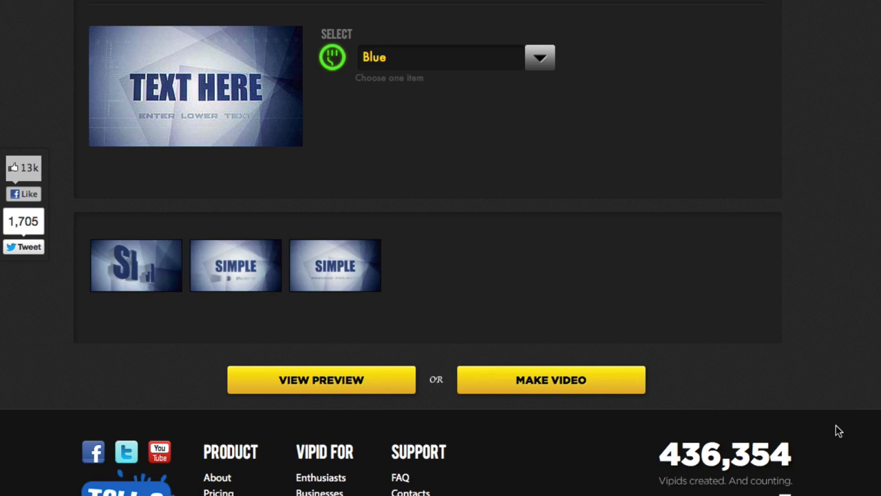
mouse_move(177, 305)
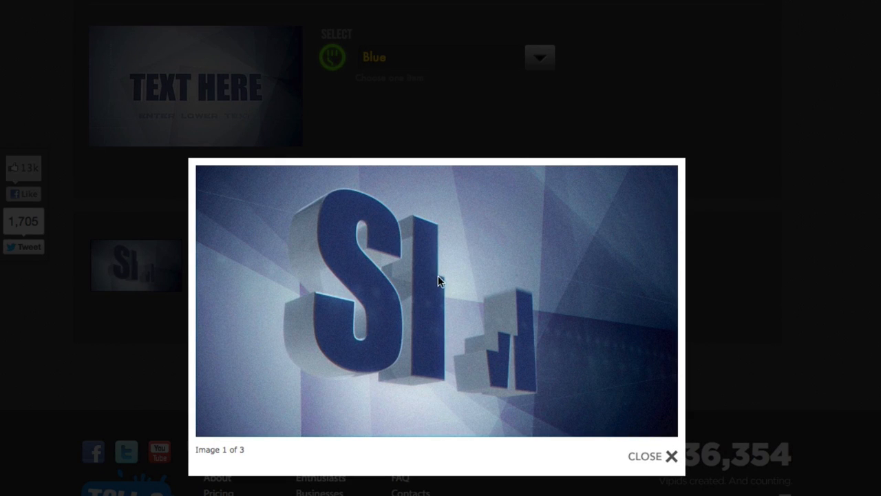
mouse_move(578, 326)
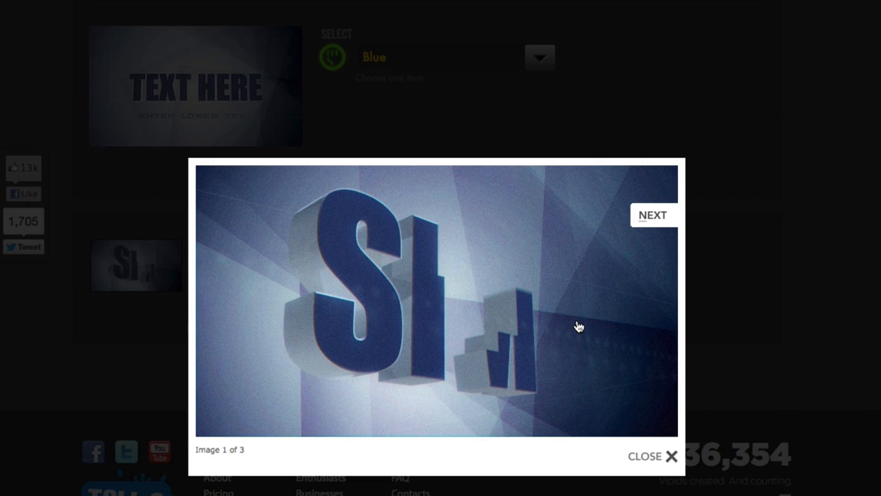
mouse_move(375, 286)
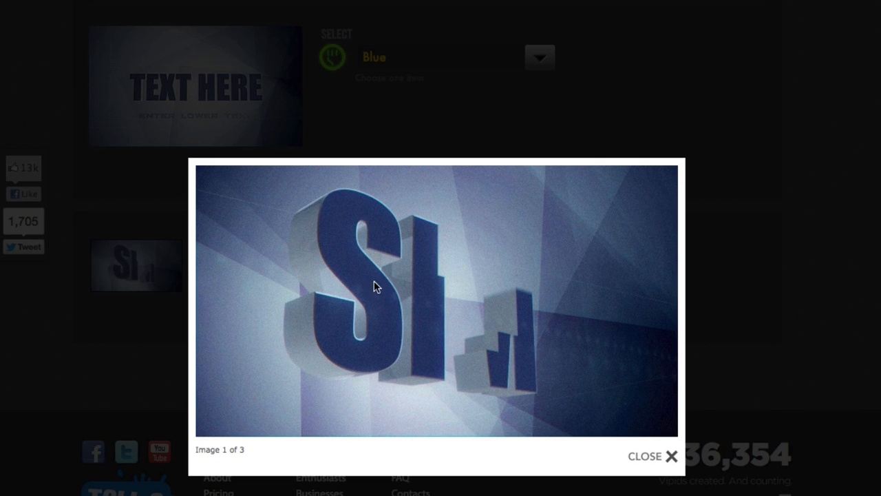
mouse_move(654, 215)
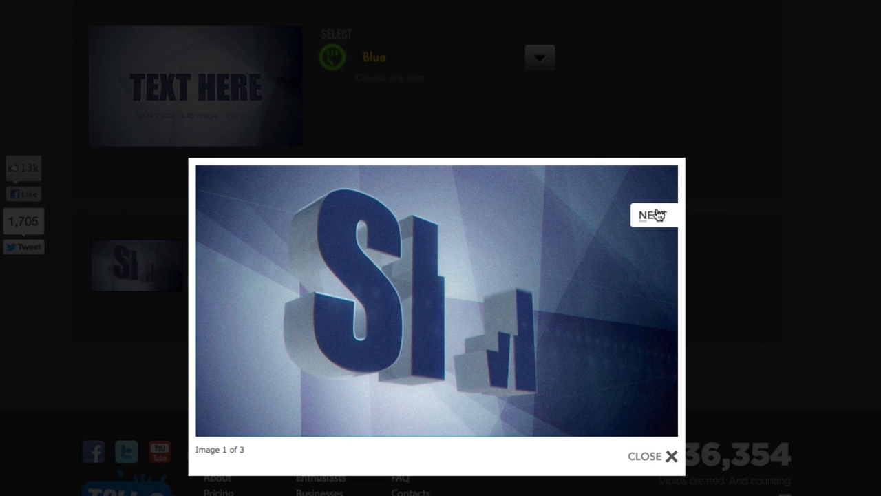
left_click(651, 215)
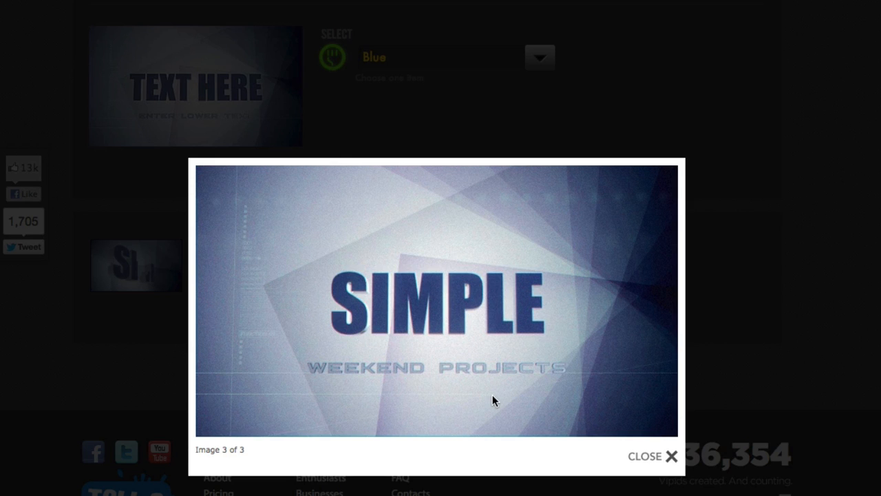
left_click(652, 455)
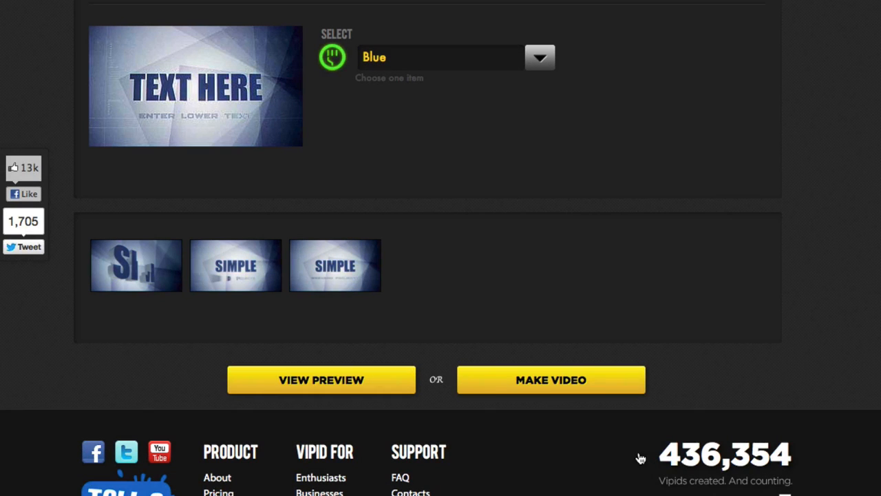
- Use MAKE VIDEO to show resolution options from free 480x270 up to 1920x1080
left_click(550, 380)
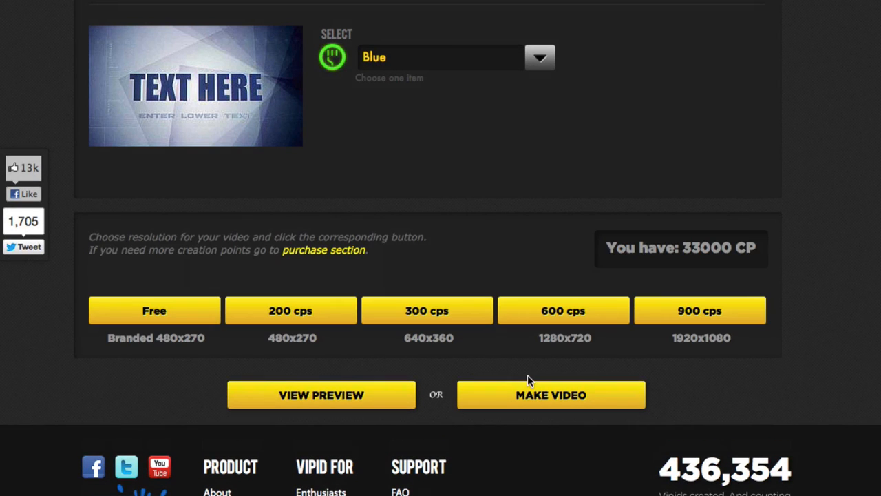
mouse_move(365, 324)
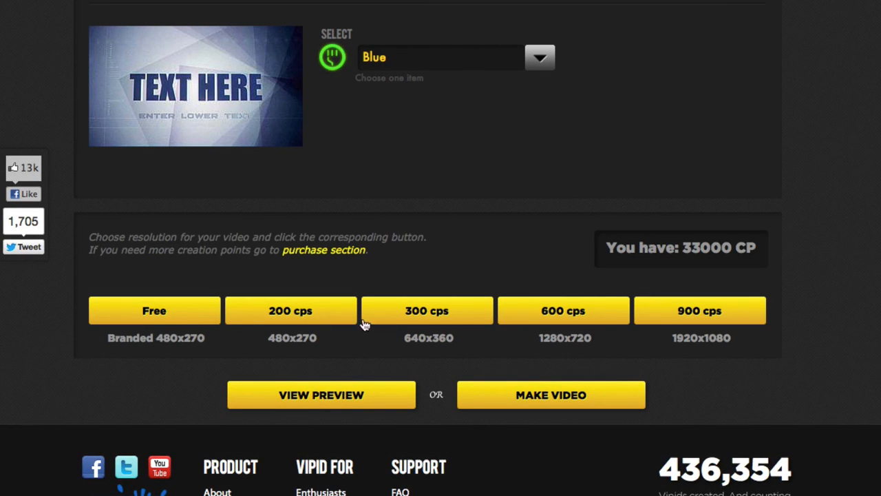
mouse_move(473, 332)
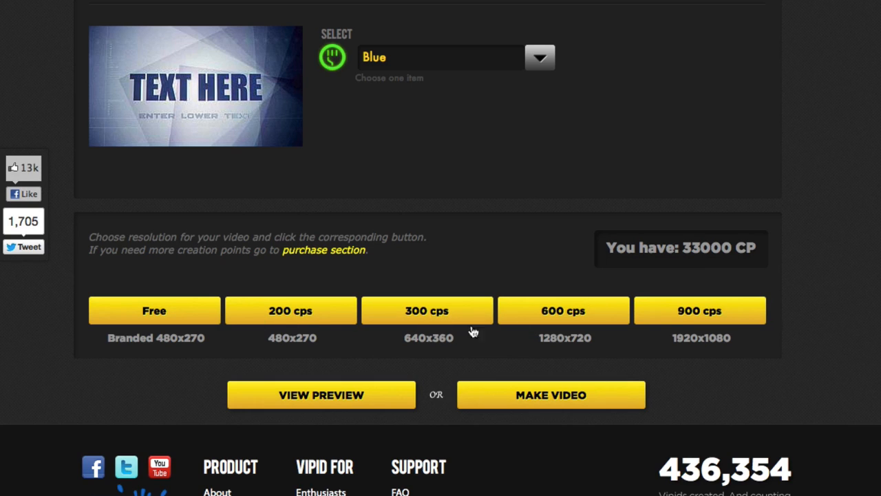
mouse_move(158, 320)
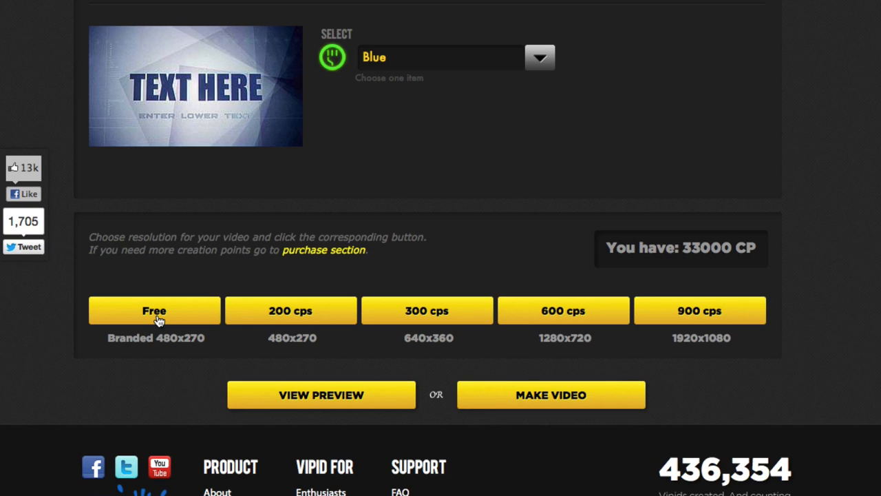
mouse_move(468, 321)
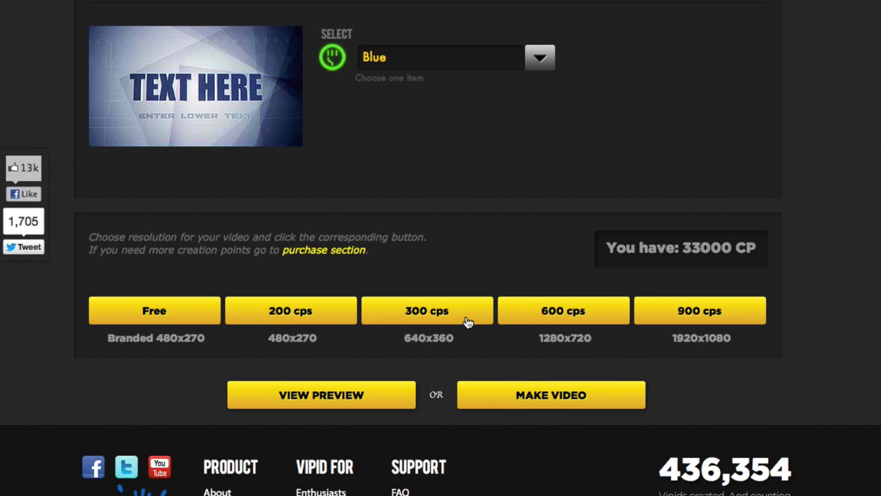
mouse_move(412, 322)
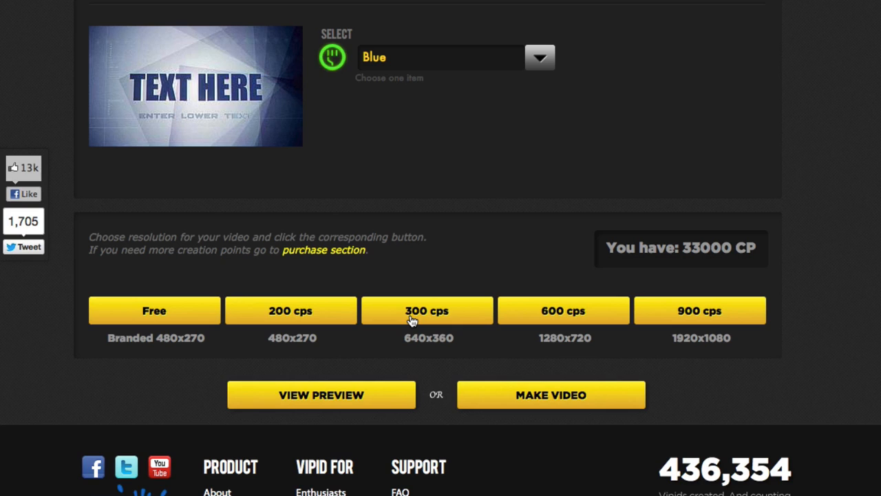
mouse_move(608, 320)
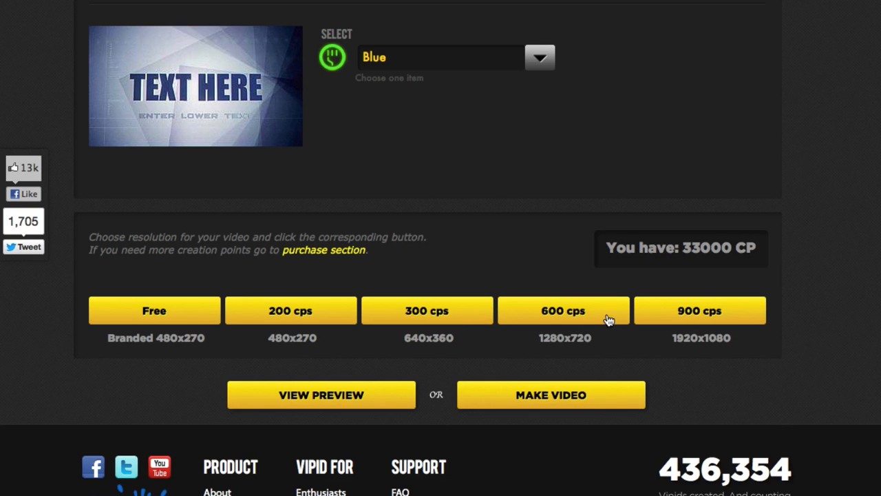
mouse_move(582, 341)
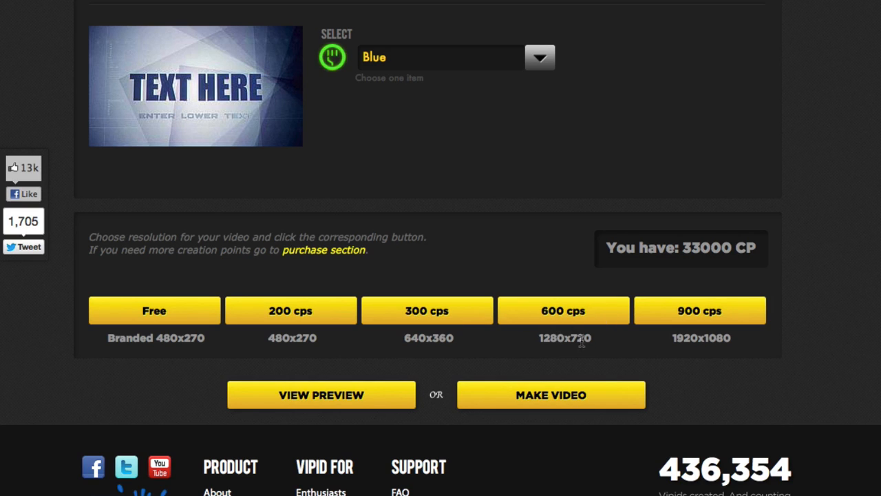
mouse_move(563, 314)
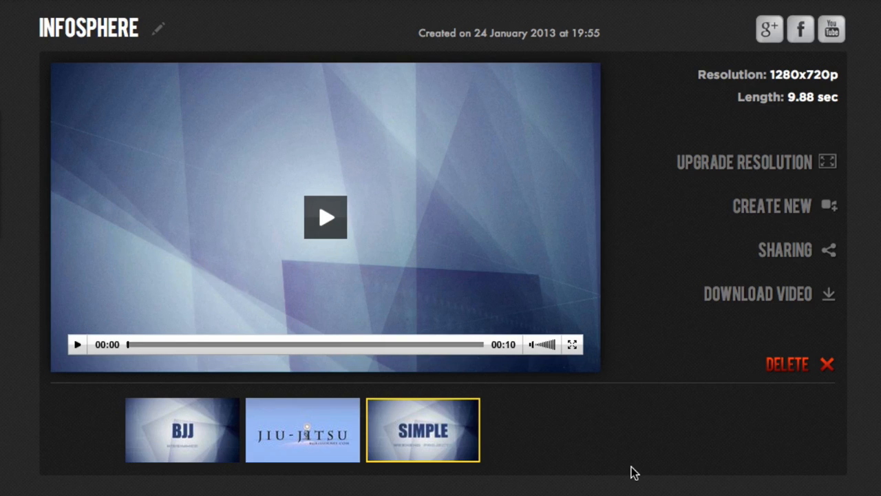
mouse_move(504, 296)
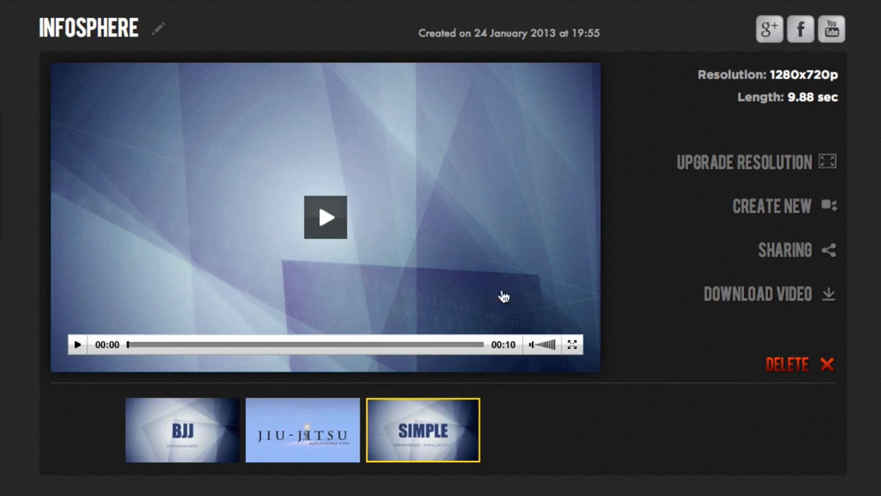
mouse_move(325, 218)
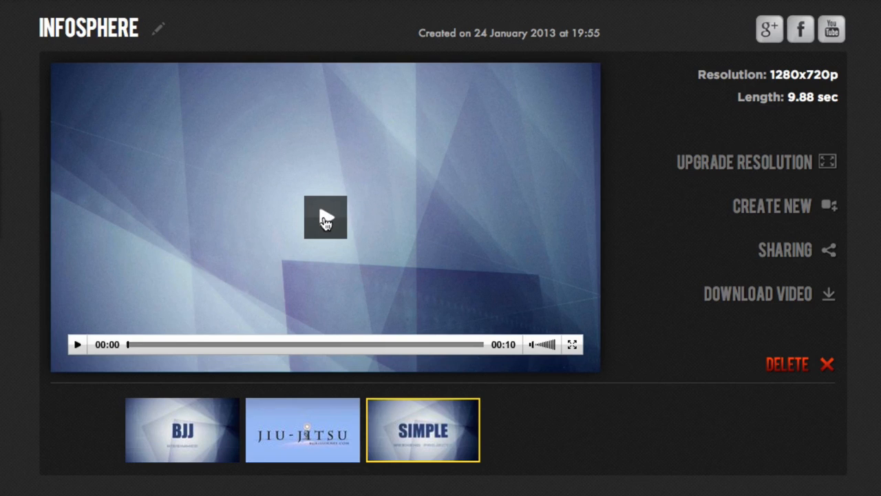
- Play the rendered 1280x720, 9.88-second Infosphere video in the player
left_click(325, 217)
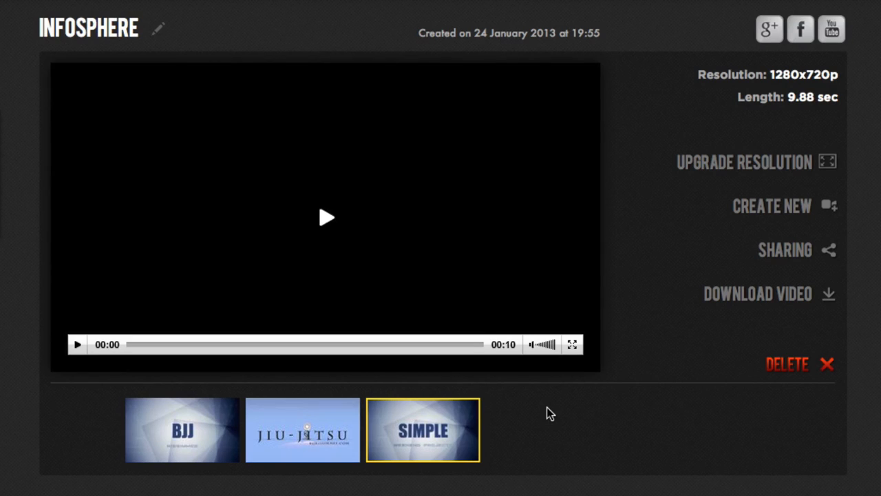
mouse_move(659, 363)
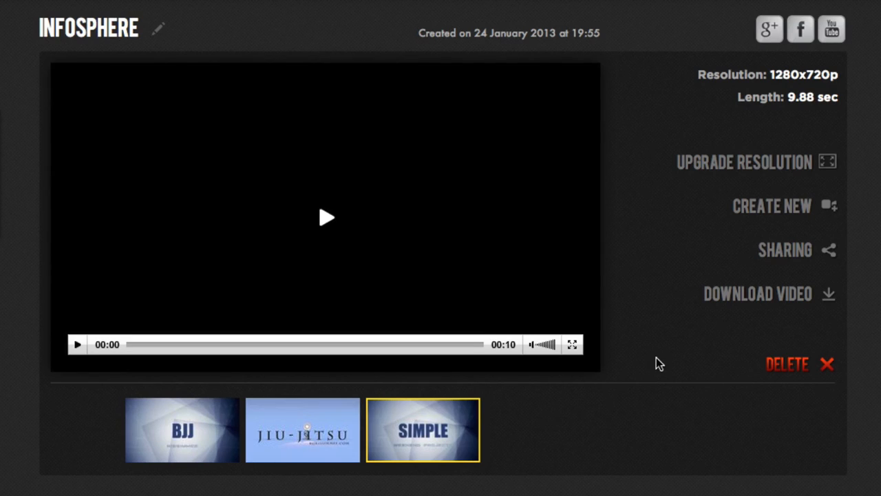
mouse_move(757, 294)
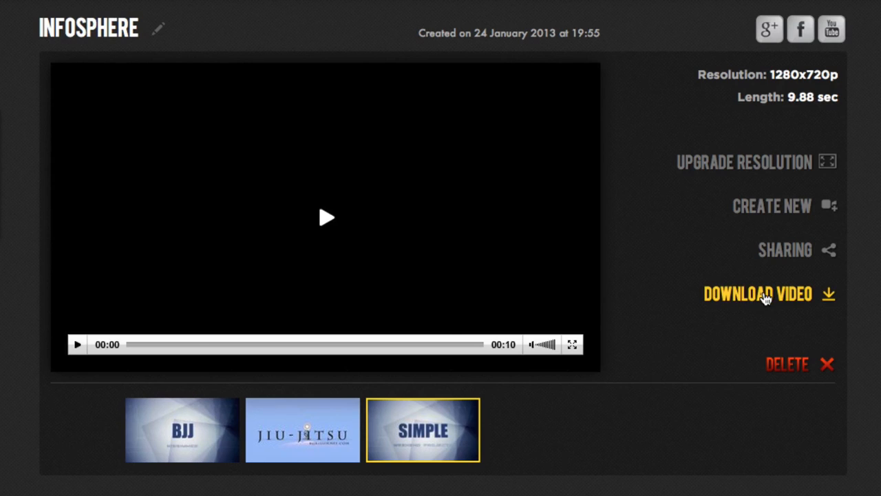
- Open the download list offering 640x360 FLV, 1280x720 FLV and 1280x720 MP4 files
left_click(755, 293)
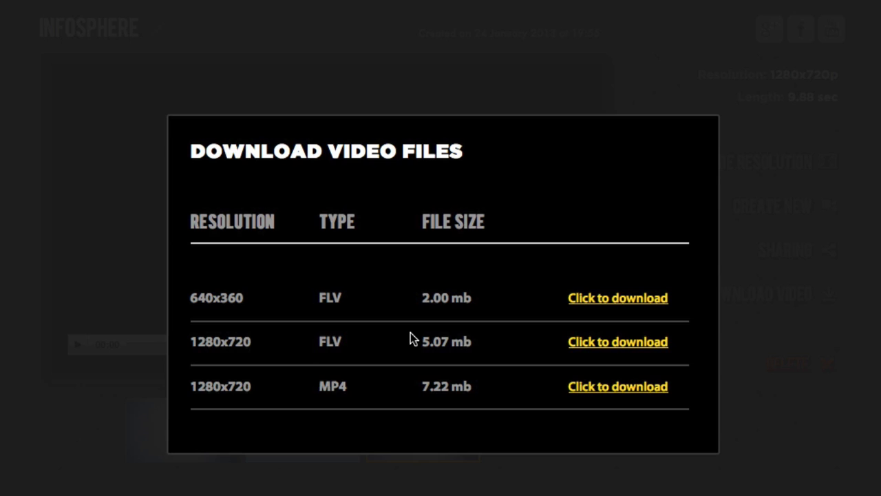
mouse_move(612, 398)
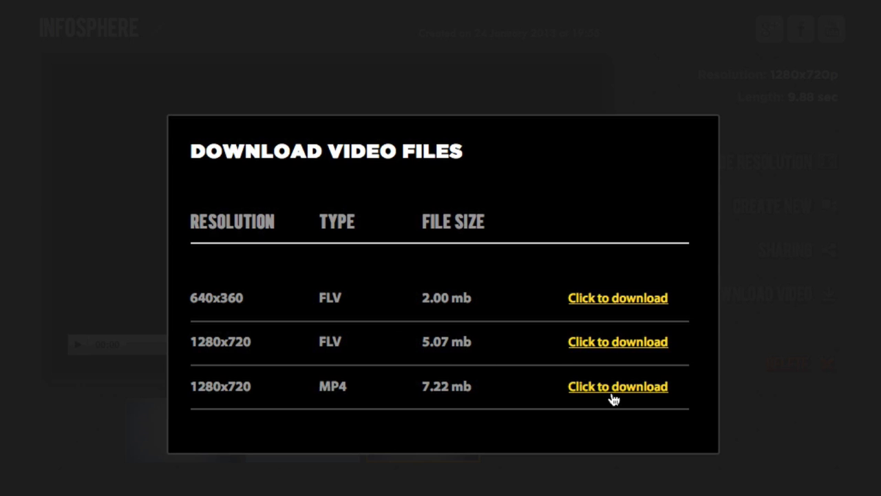
mouse_move(583, 417)
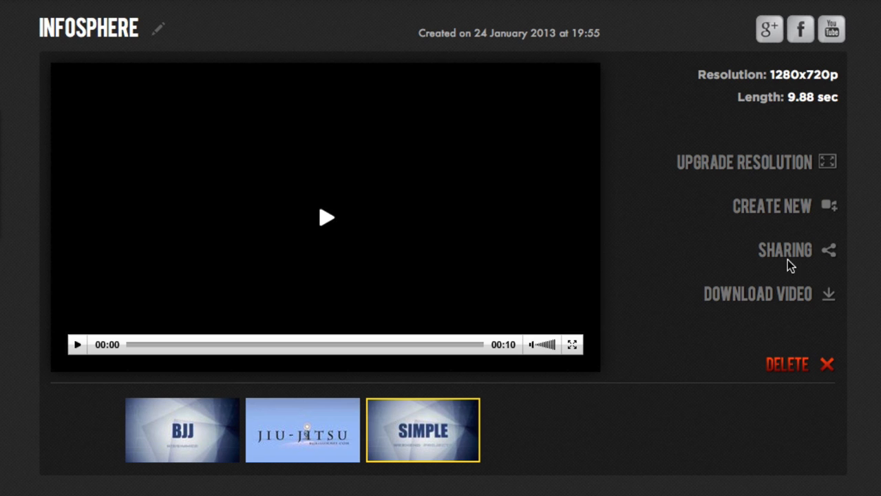
mouse_move(785, 251)
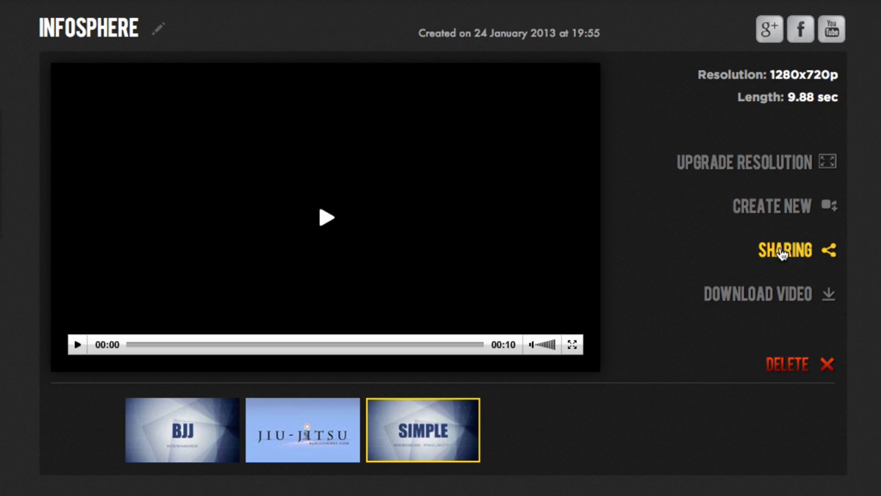